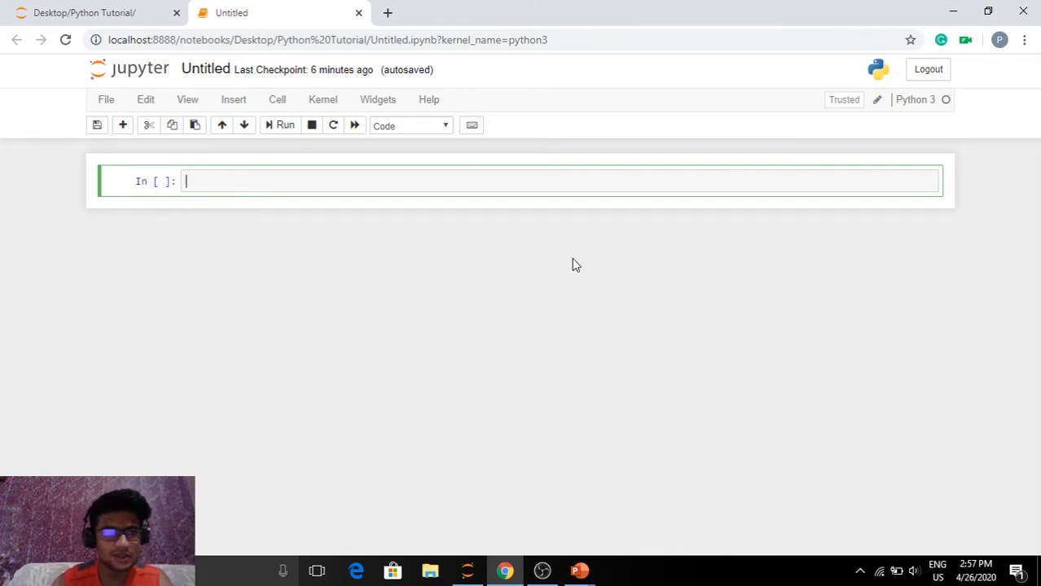
pyautogui.moveTo(504, 321)
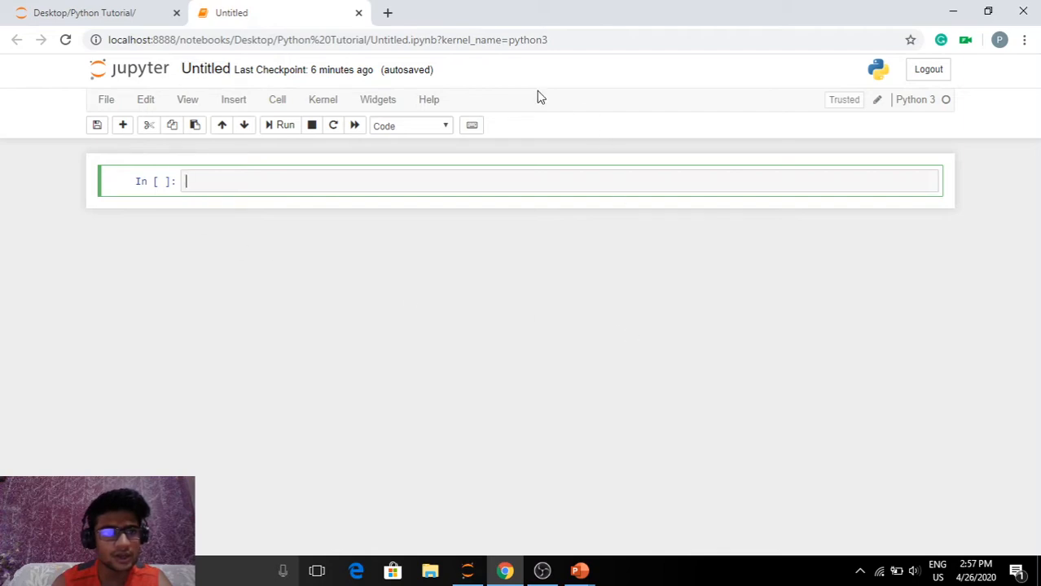
pyautogui.moveTo(951, 160)
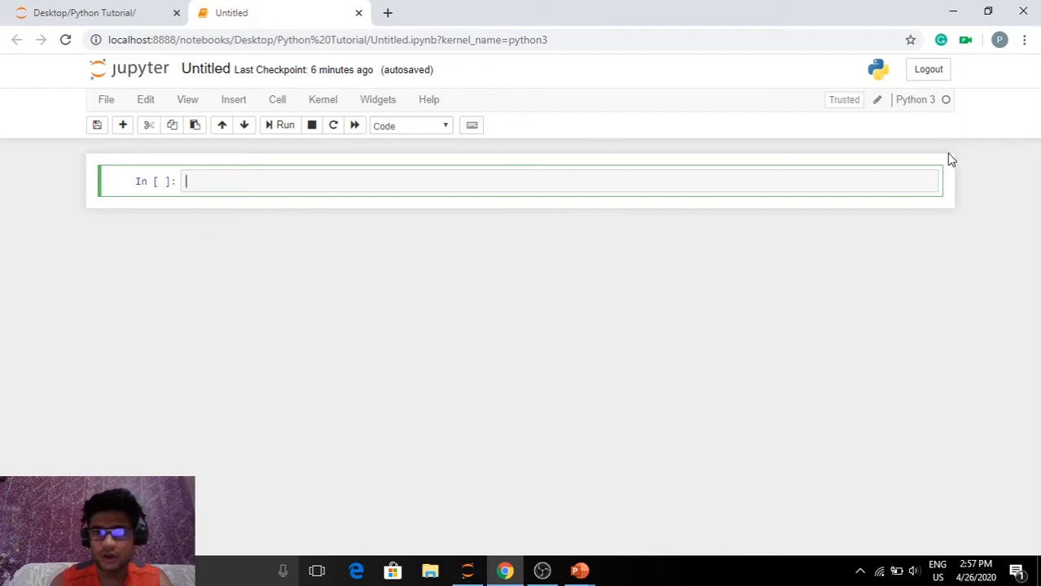
pyautogui.moveTo(476, 166)
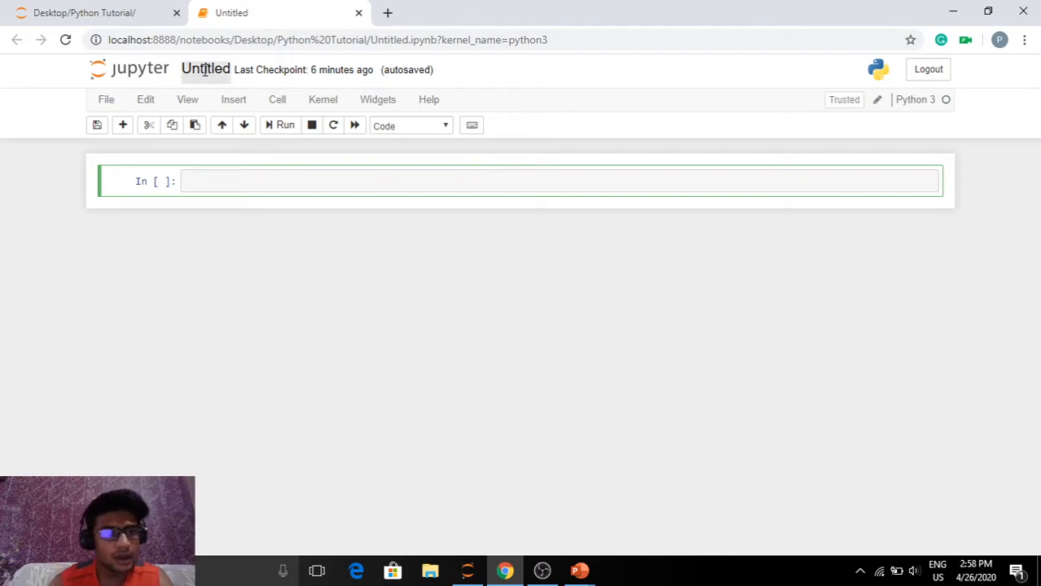
# Rename the notebook from 'Untitled' to 'Loops in Python'
pyautogui.click(205, 69)
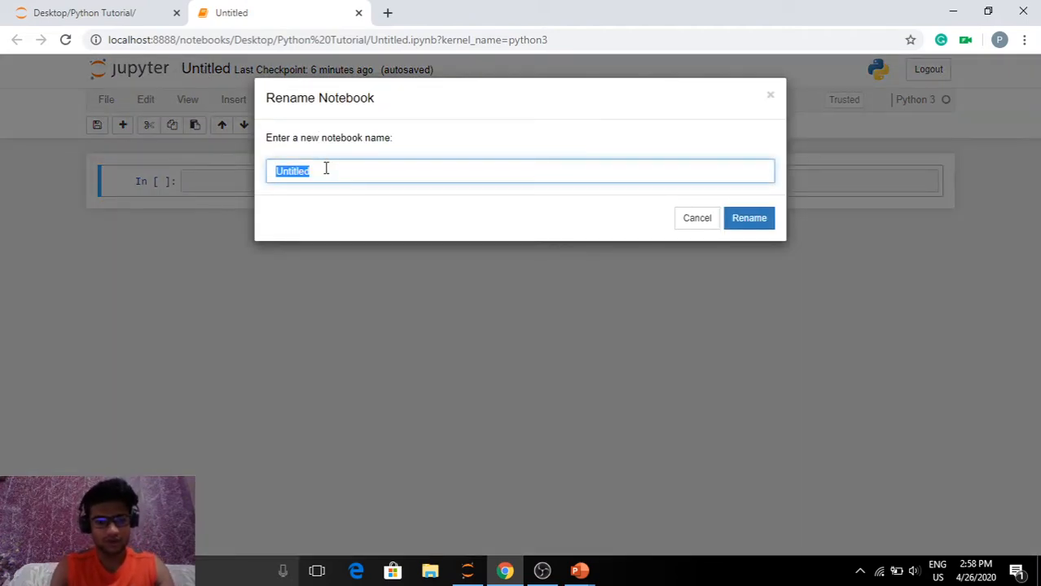
pyautogui.write('Lo')
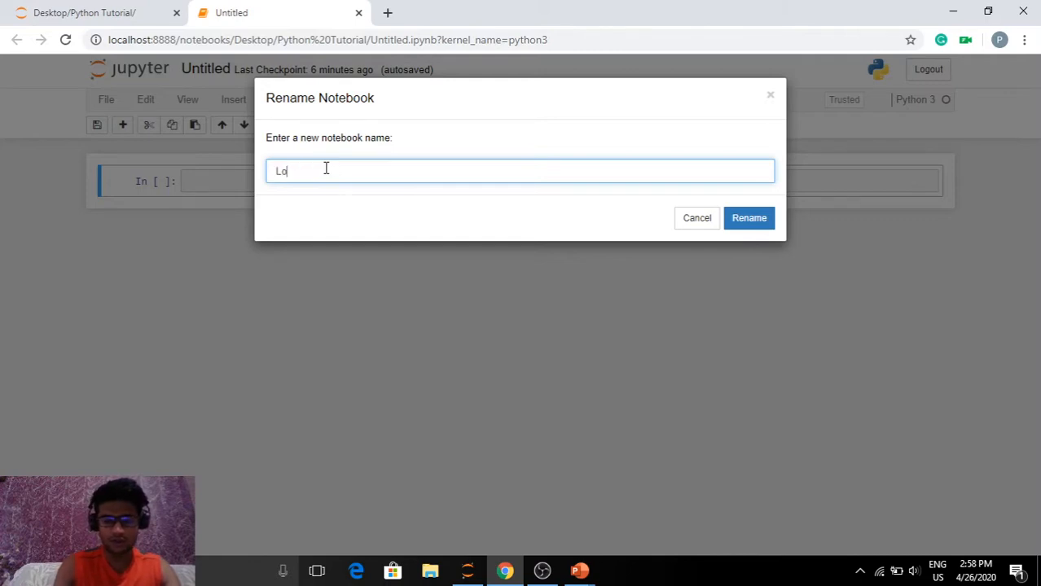
pyautogui.write('ops in Py')
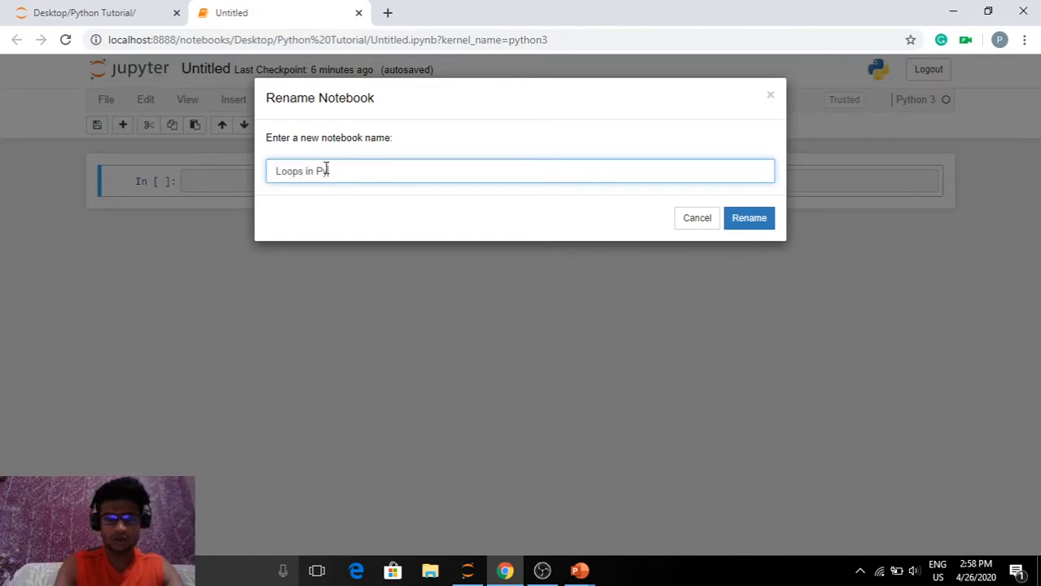
pyautogui.write('thon')
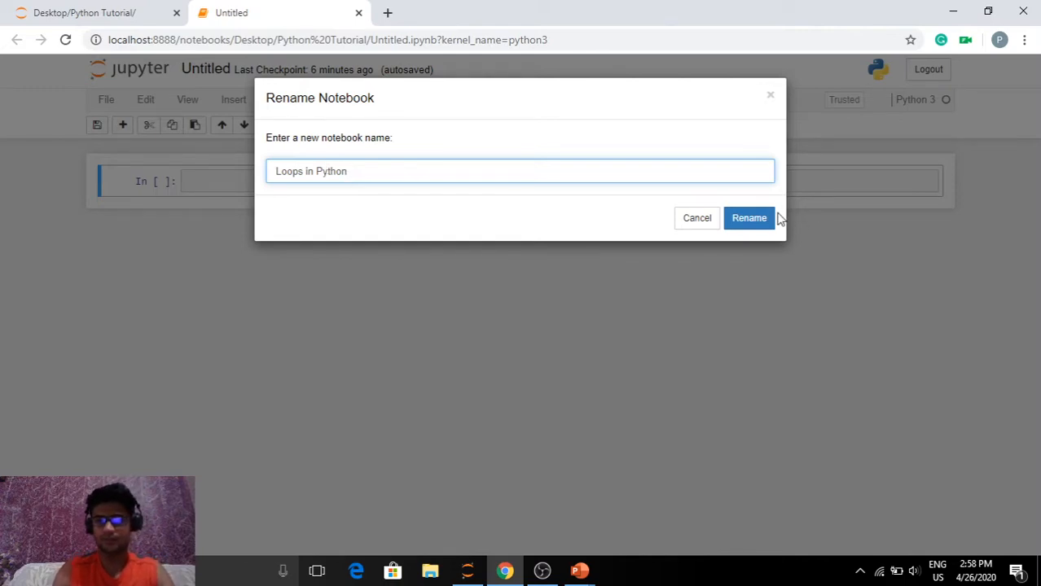
pyautogui.click(750, 219)
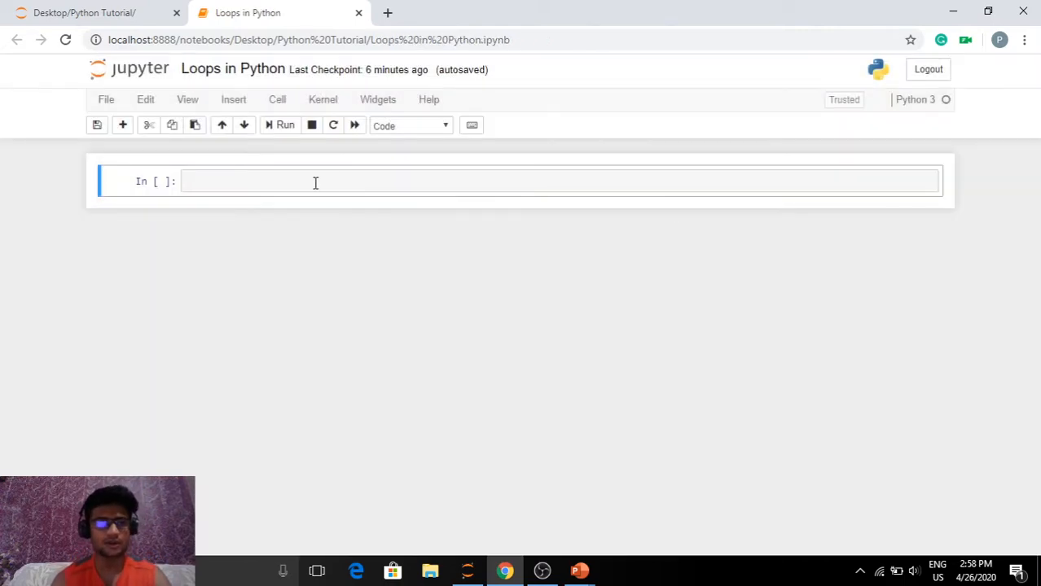
# Write print("Hello Notebook!") in the first cell and run it
pyautogui.click(313, 183)
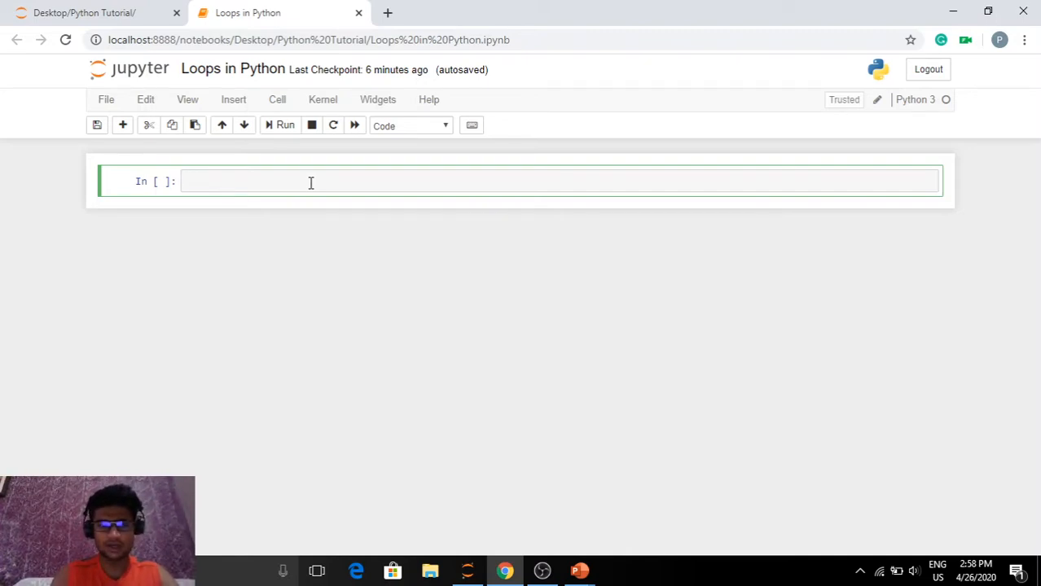
pyautogui.write('rpit')
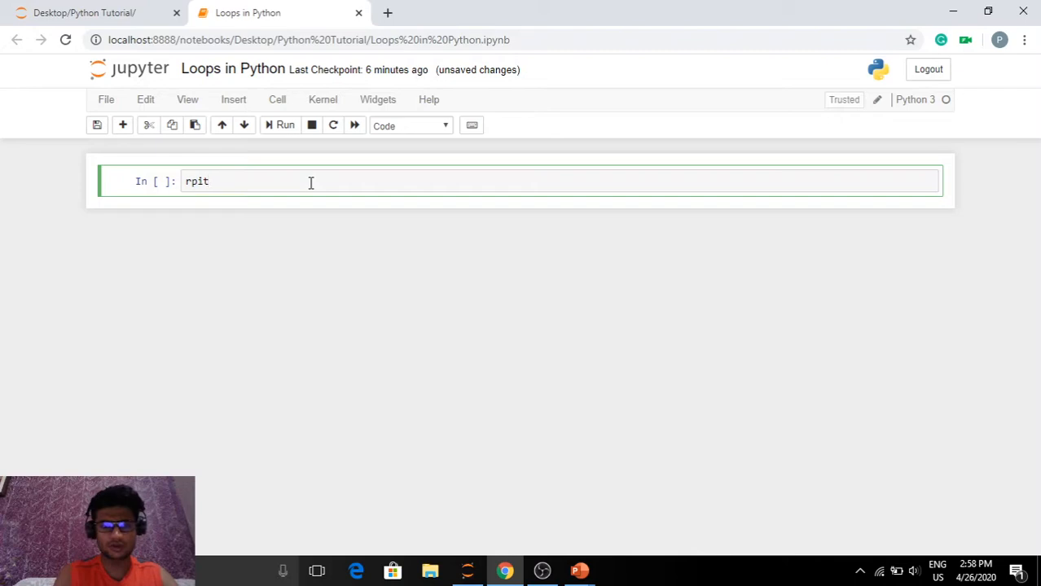
pyautogui.write('print()')
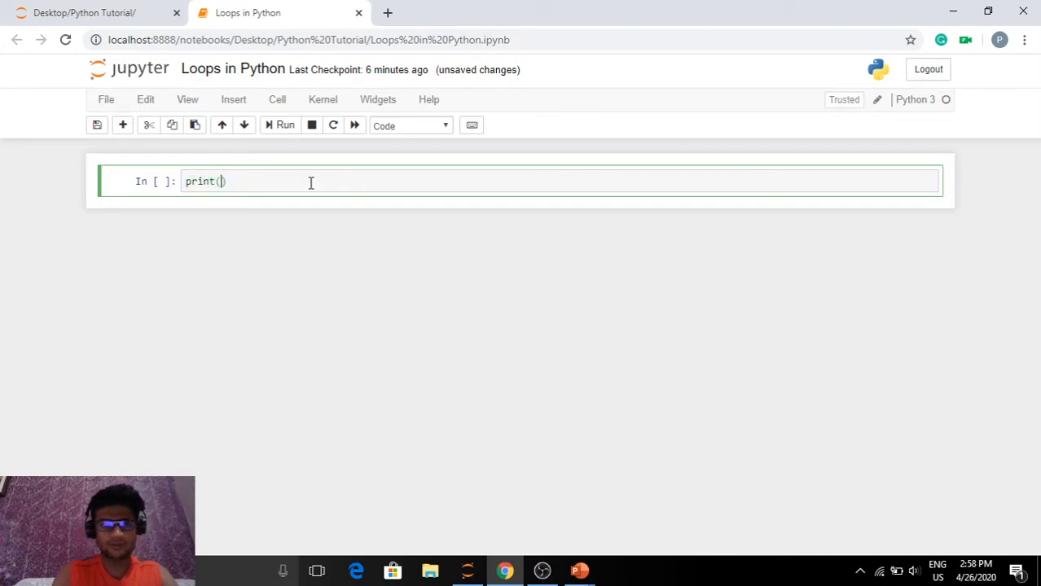
pyautogui.write('"Hello Noteboo')
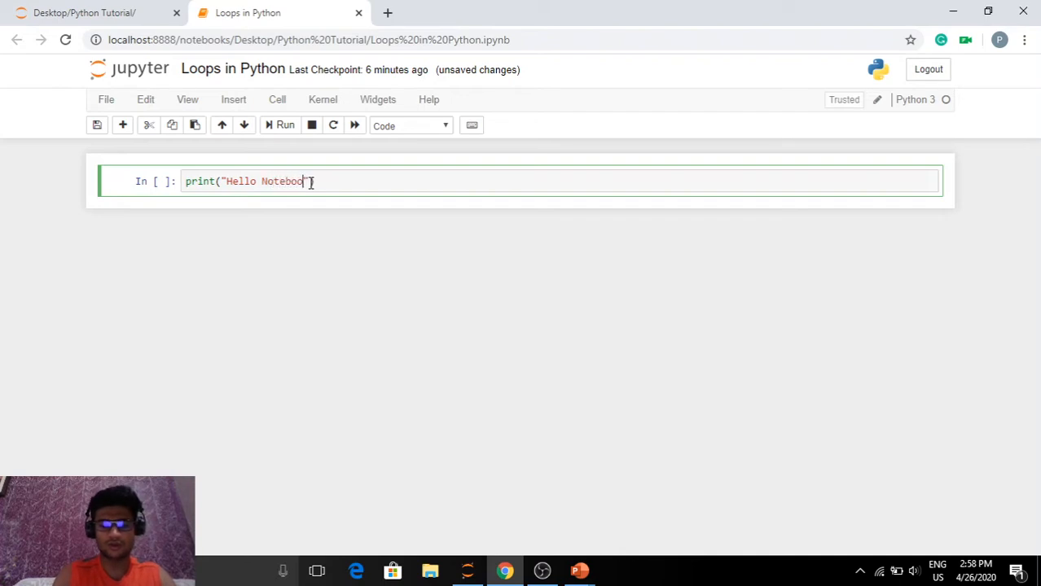
pyautogui.write('k!")')
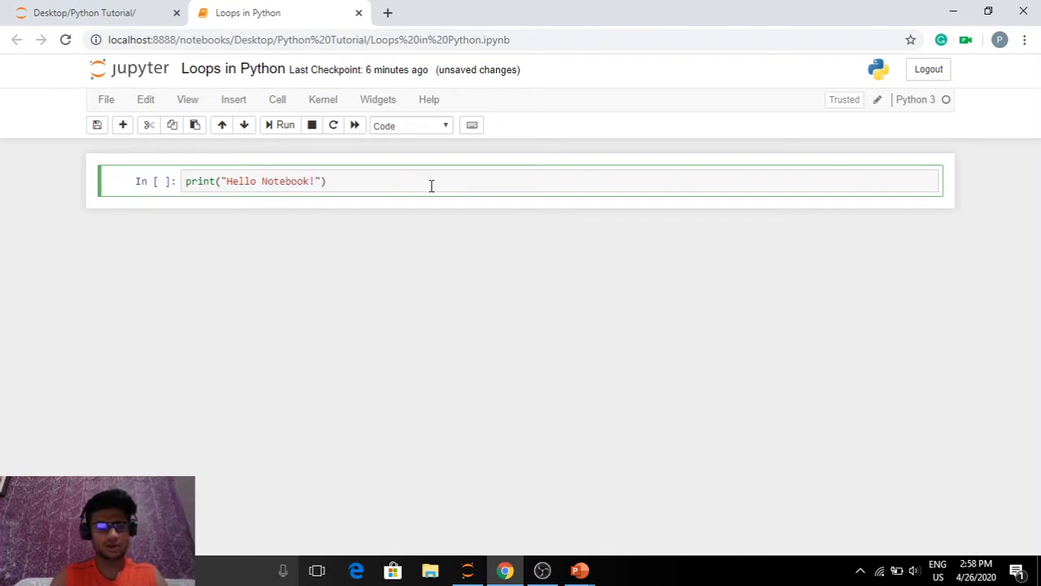
pyautogui.click(283, 124)
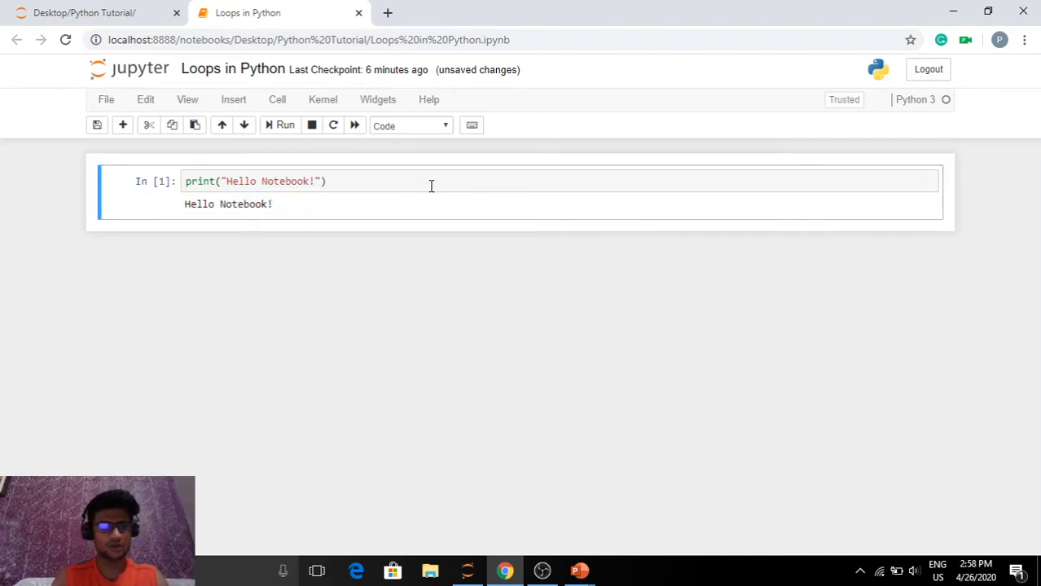
pyautogui.moveTo(186, 208)
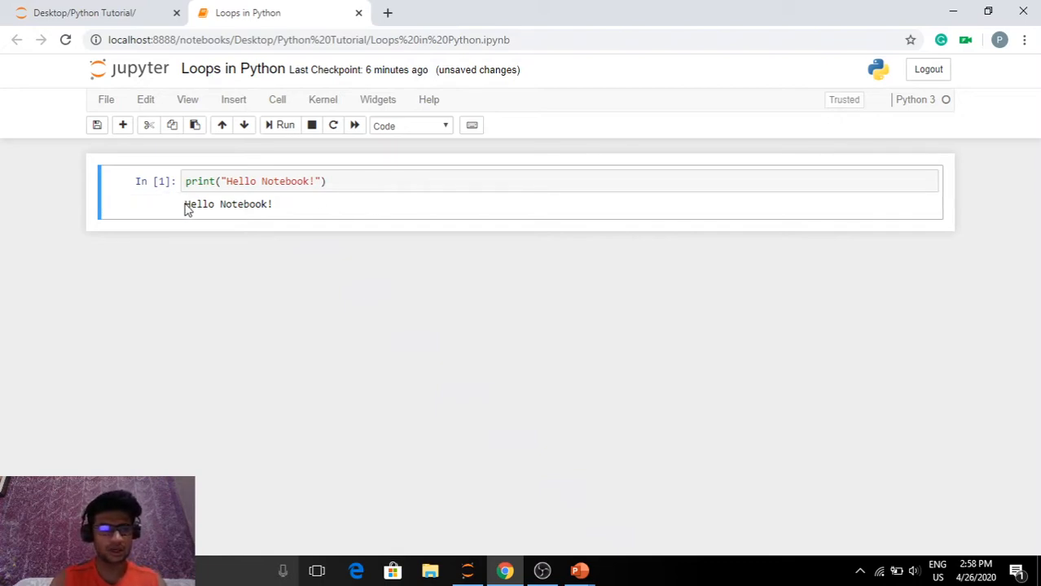
# Select the printed 'Hello Notebook!' output, then deselect it
pyautogui.doubleClick(228, 203)
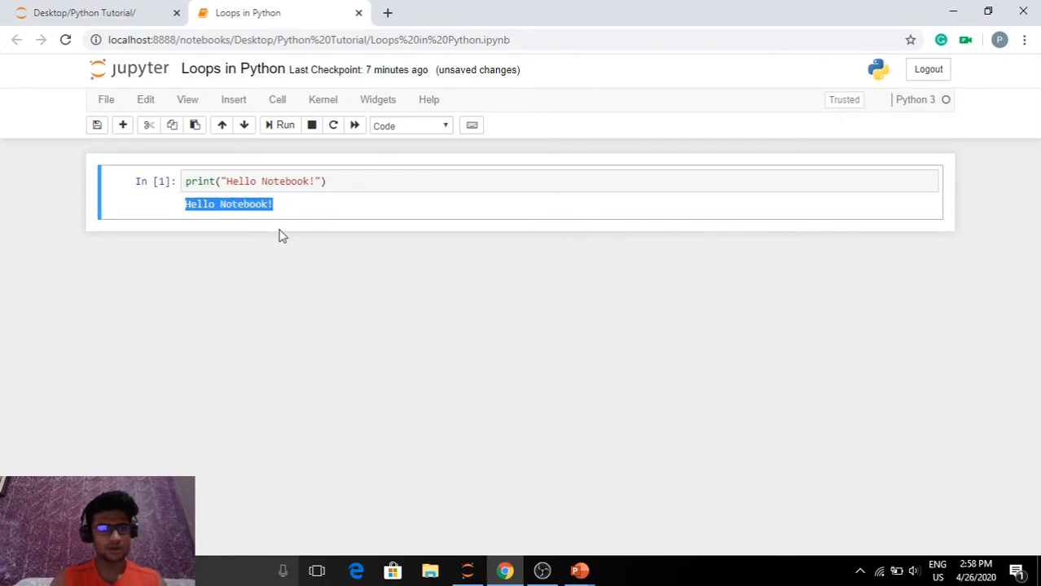
pyautogui.click(343, 236)
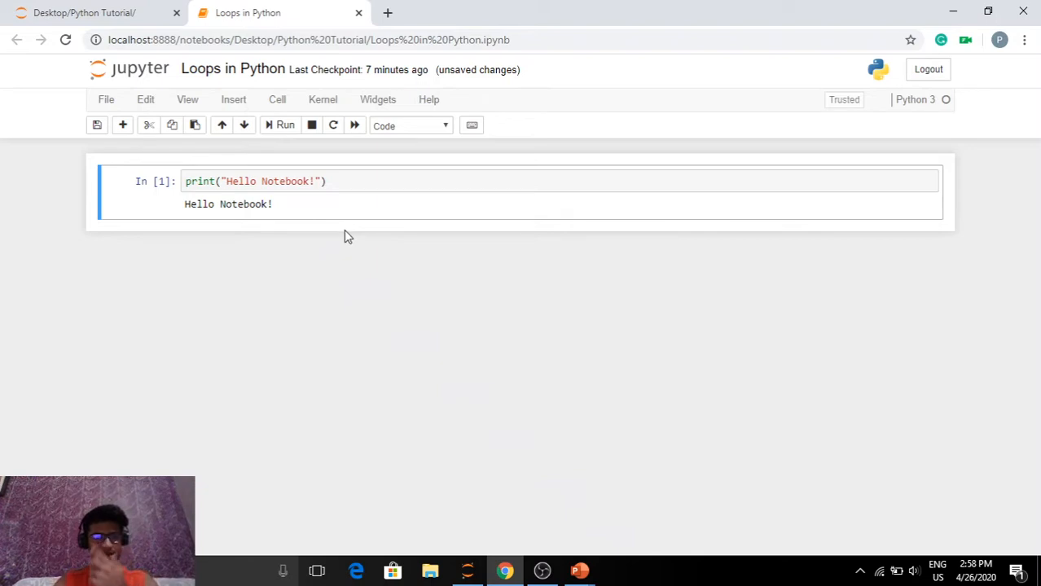
pyautogui.moveTo(352, 234)
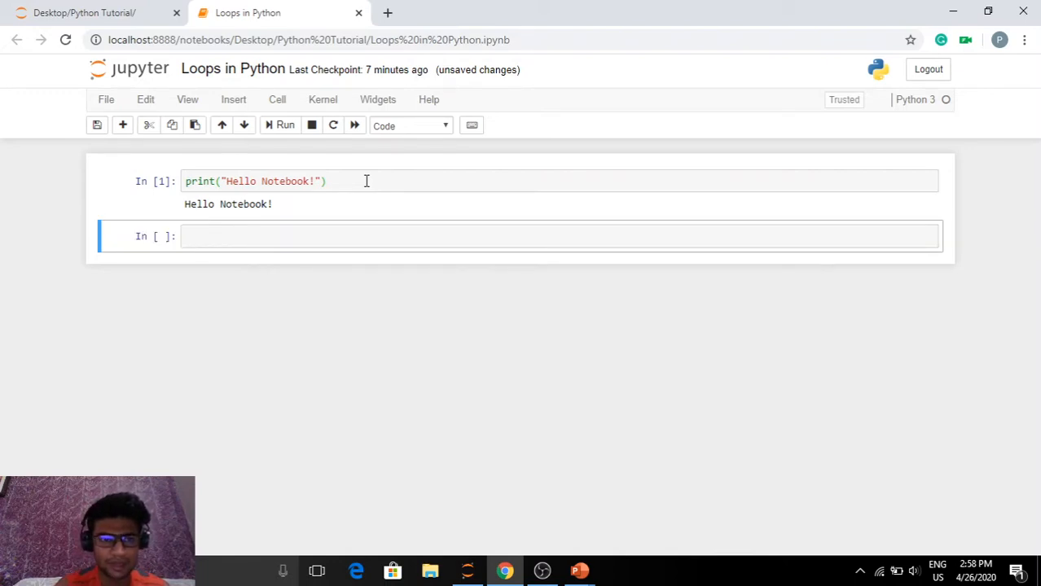
pyautogui.moveTo(279, 234)
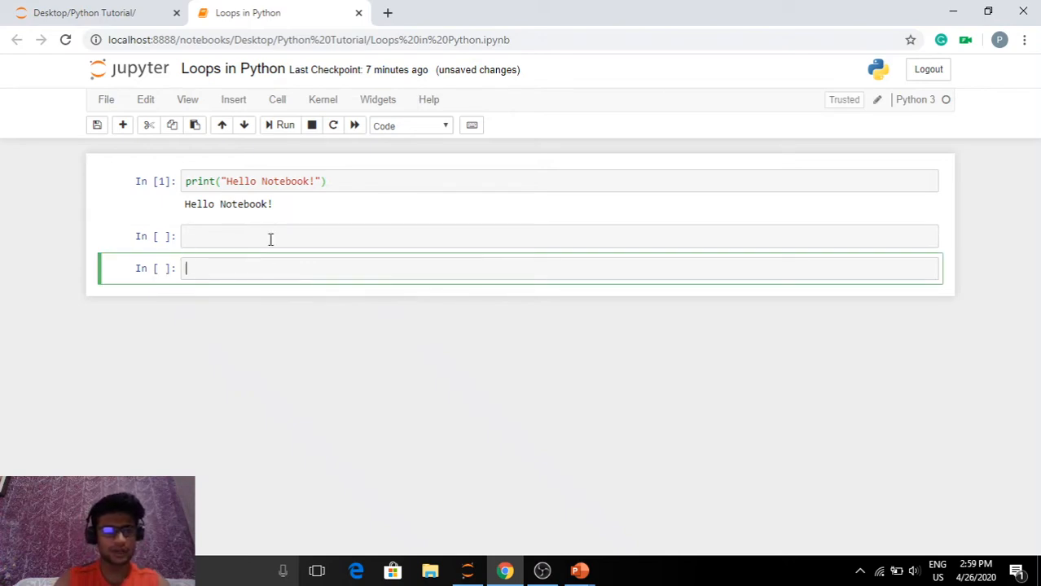
# Cut the extra empty cell and start editing the one remaining below the output
pyautogui.click(150, 124)
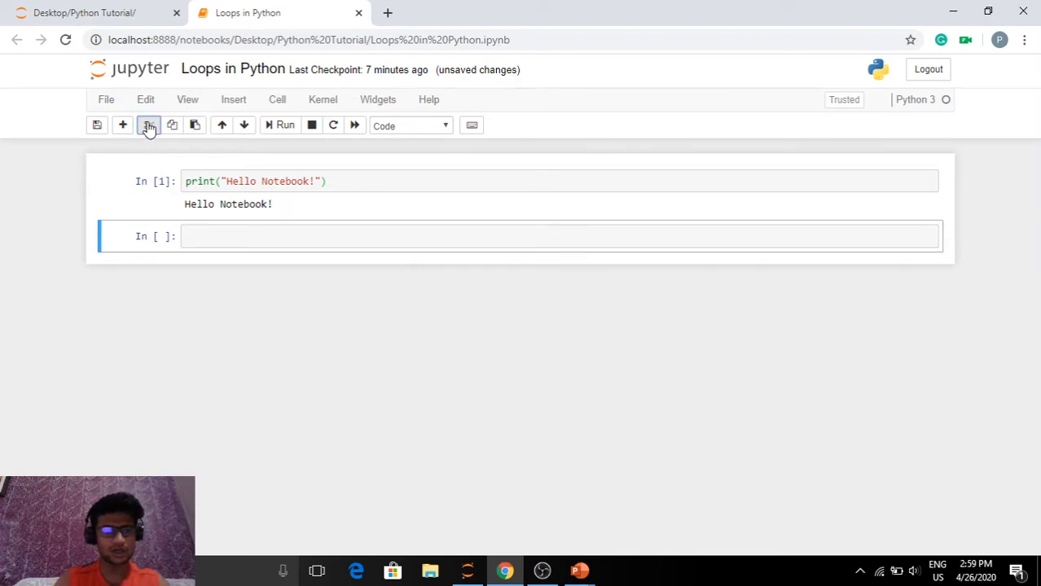
pyautogui.click(316, 237)
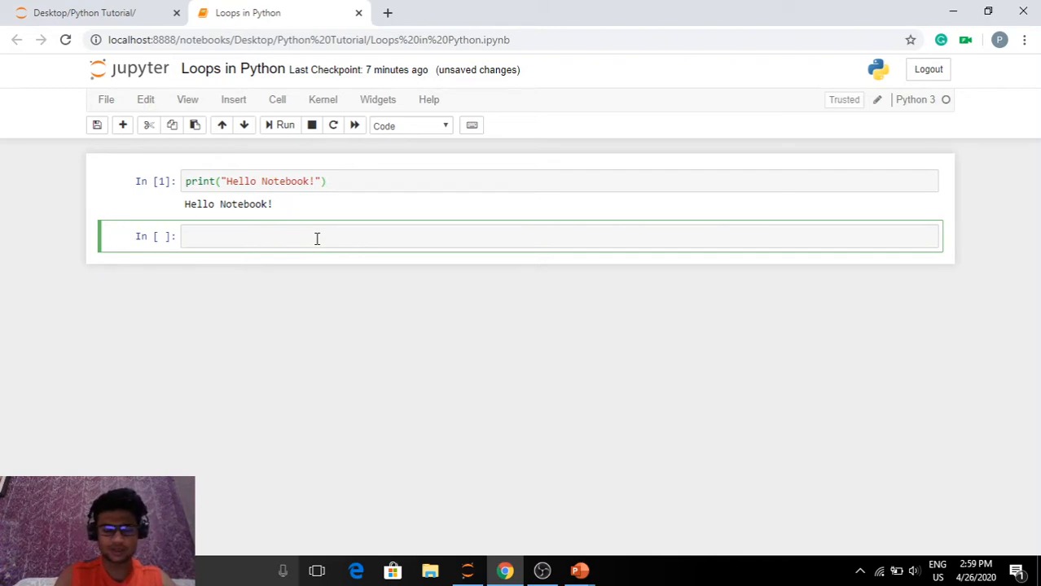
# Enter my_list = [1,2,3,4,5,6,7,8,9,10] in the second cell
pyautogui.write('list')
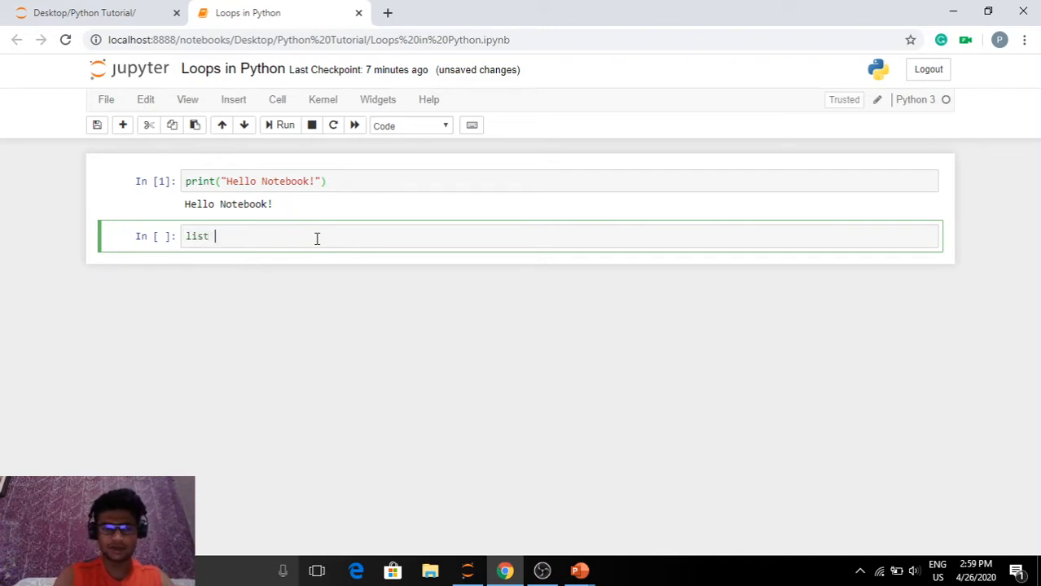
pyautogui.write('my_')
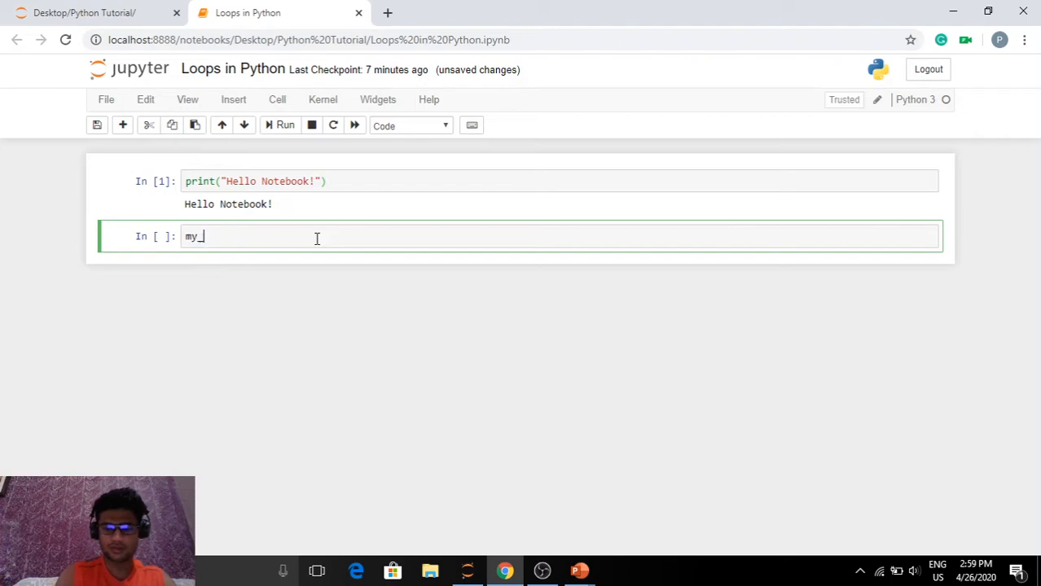
pyautogui.write('mist = []')
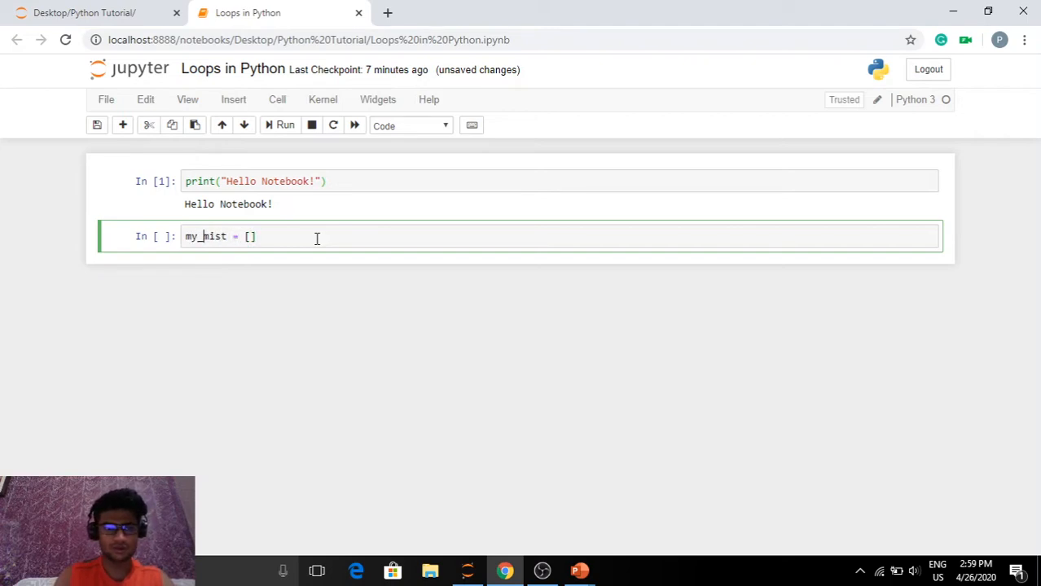
pyautogui.write('list')
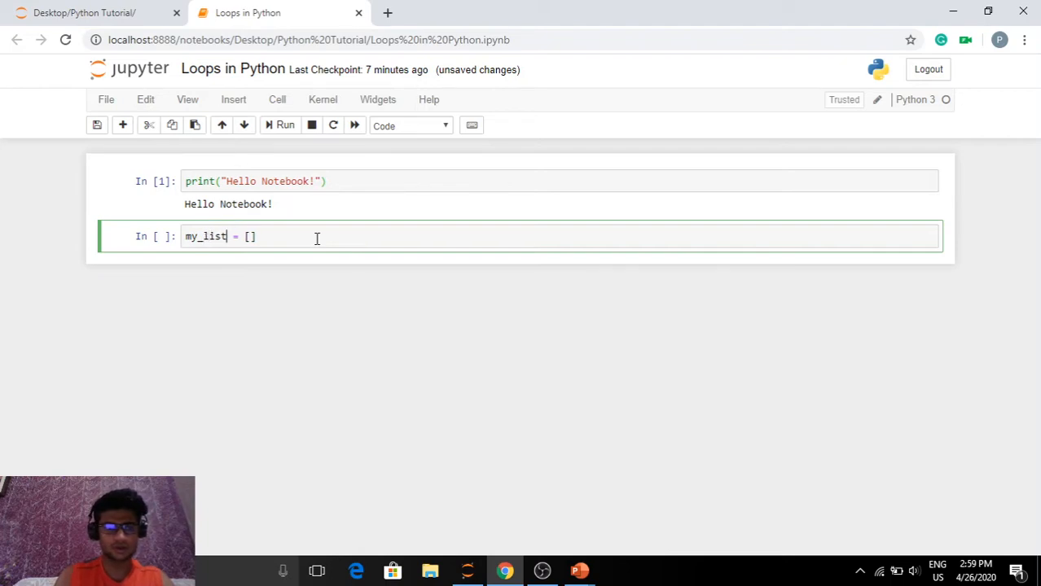
pyautogui.write('1,2,3,')
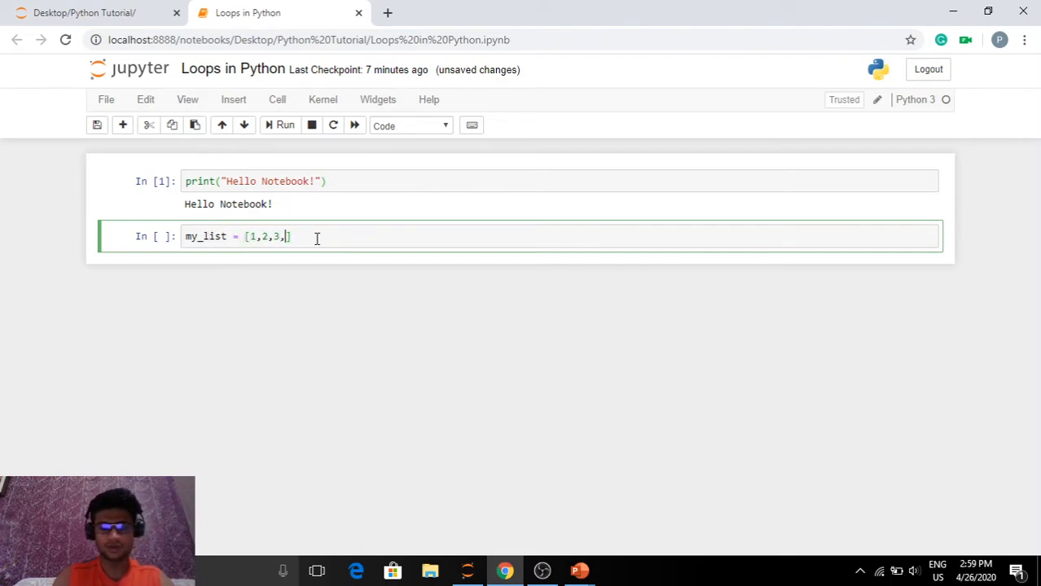
pyautogui.write('4,5,6,7,8,9,')
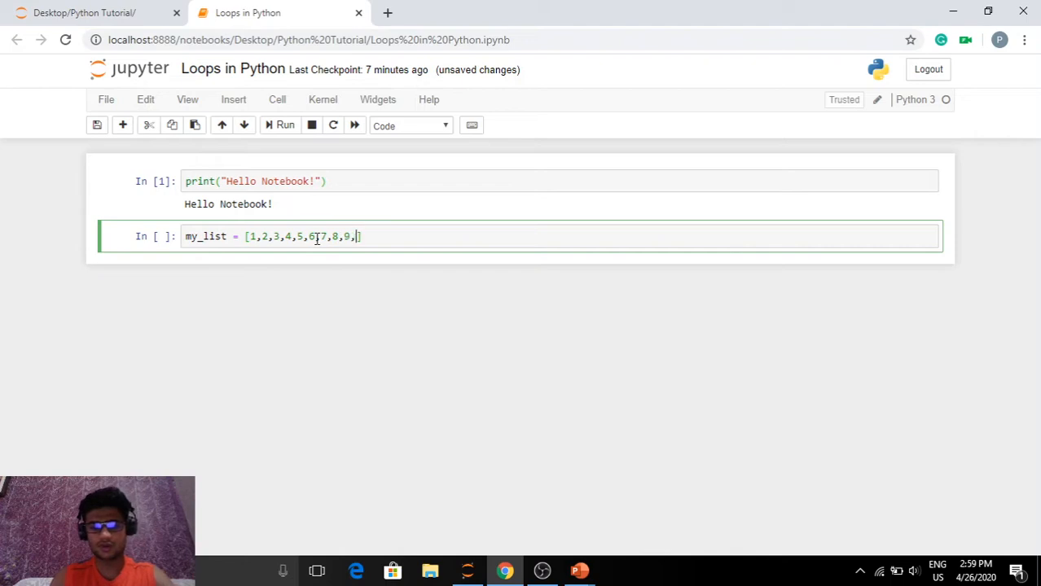
pyautogui.write('10')
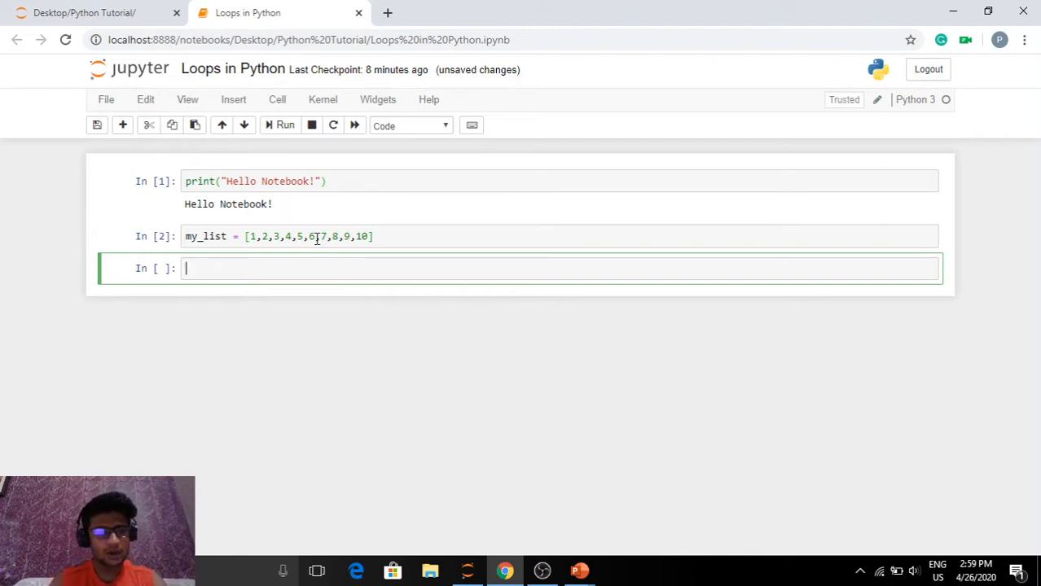
# Write the loop header 'for item in my_list:' and start its indented body
pyautogui.write('for it')
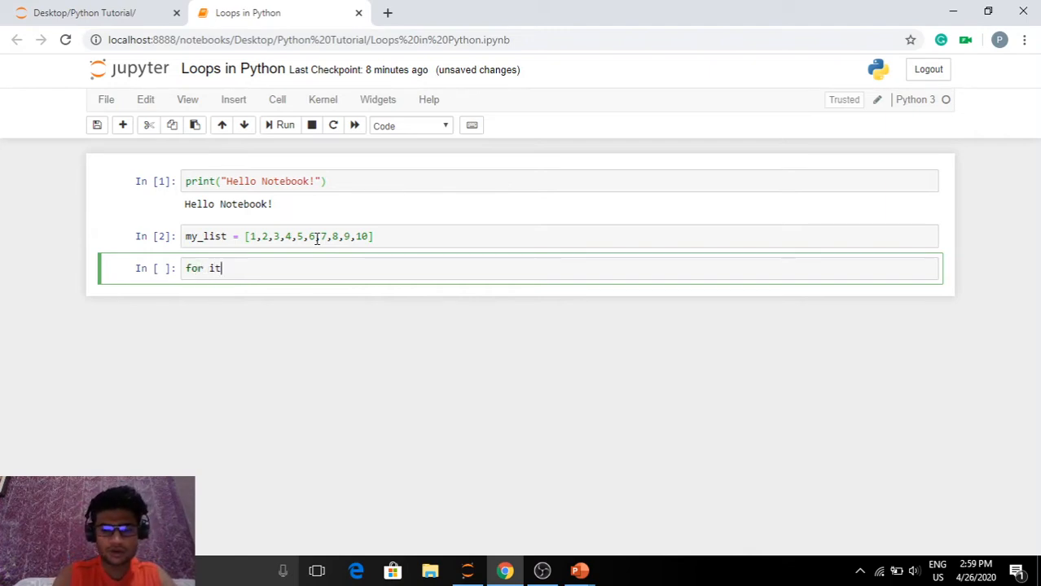
pyautogui.write('em in m')
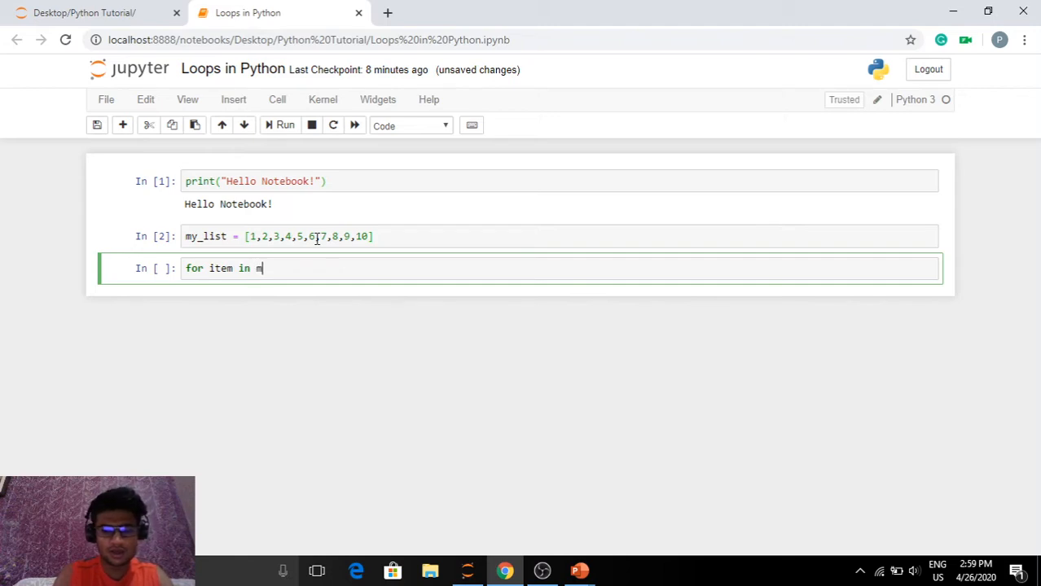
pyautogui.write('y_lis')
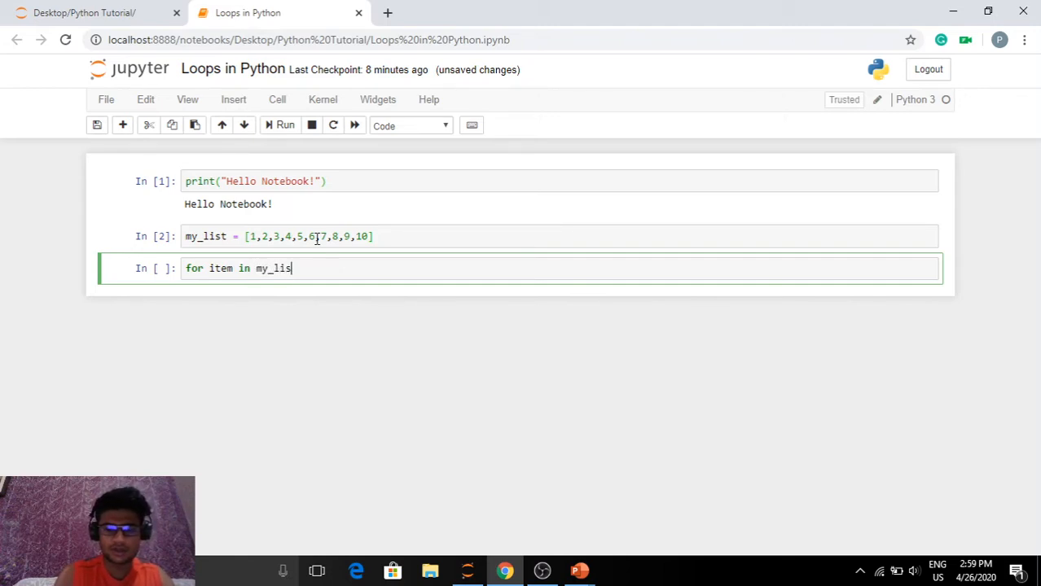
pyautogui.write('t:')
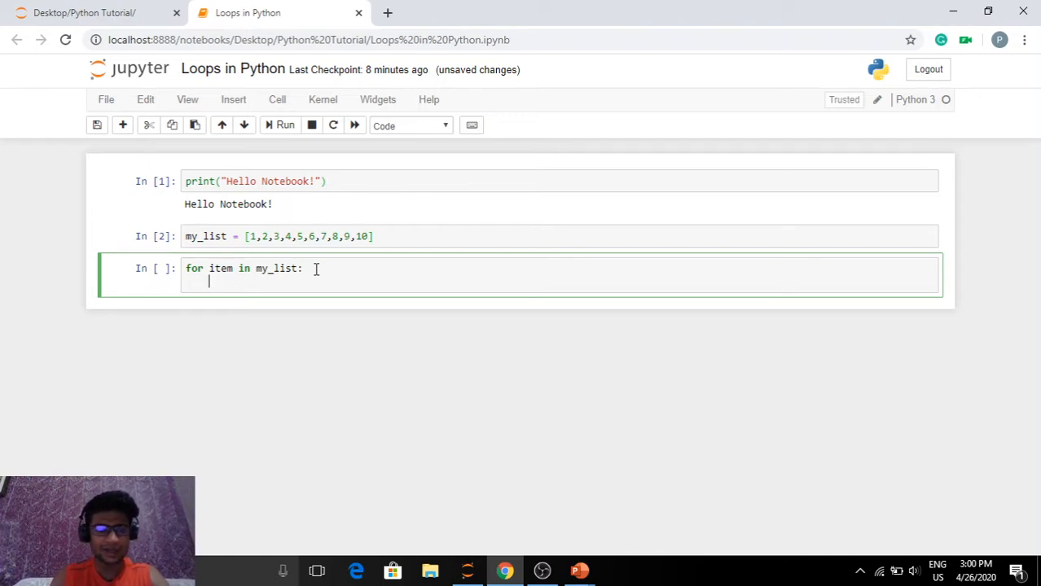
pyautogui.press('BackSpace')
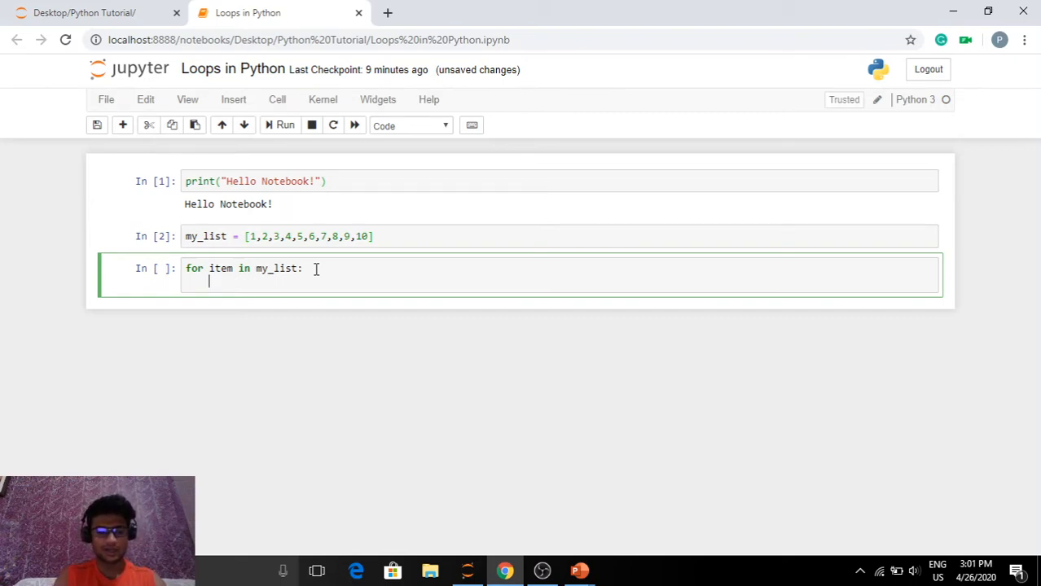
# Add total = 0 before the loop and 'total += item' as the loop body
pyautogui.write('total =')
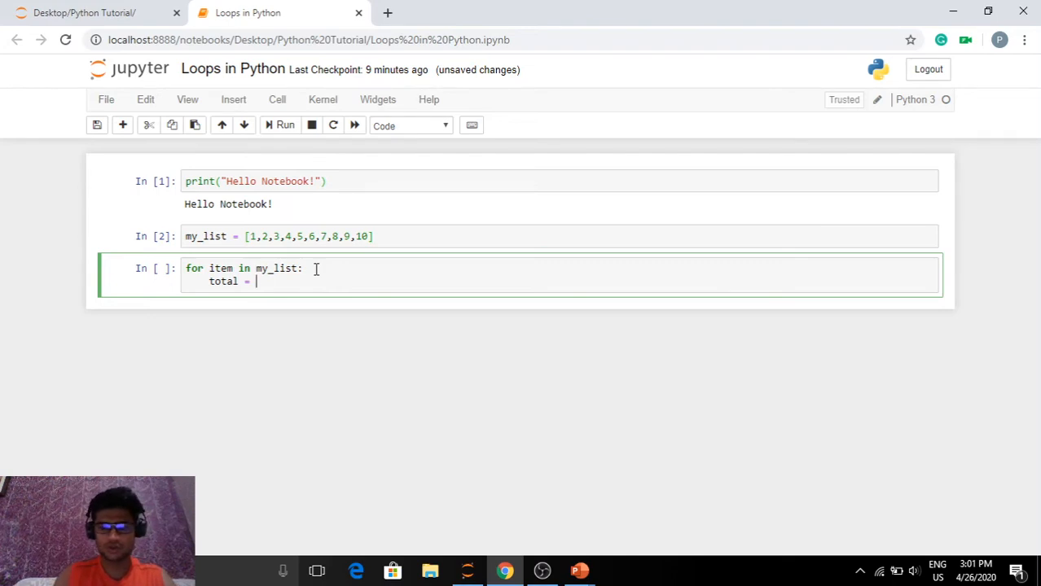
pyautogui.write('0')
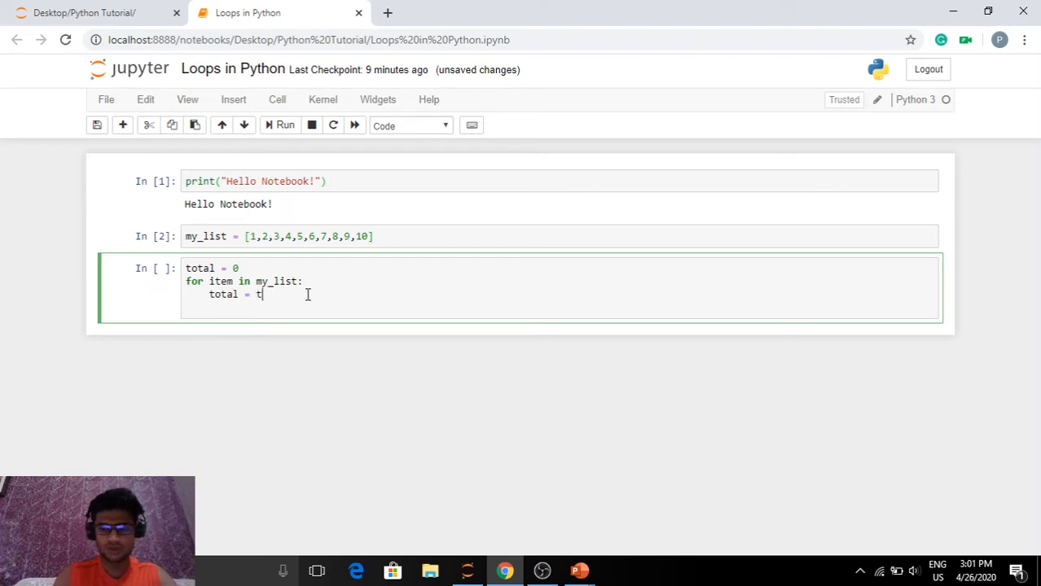
pyautogui.write('otal + i')
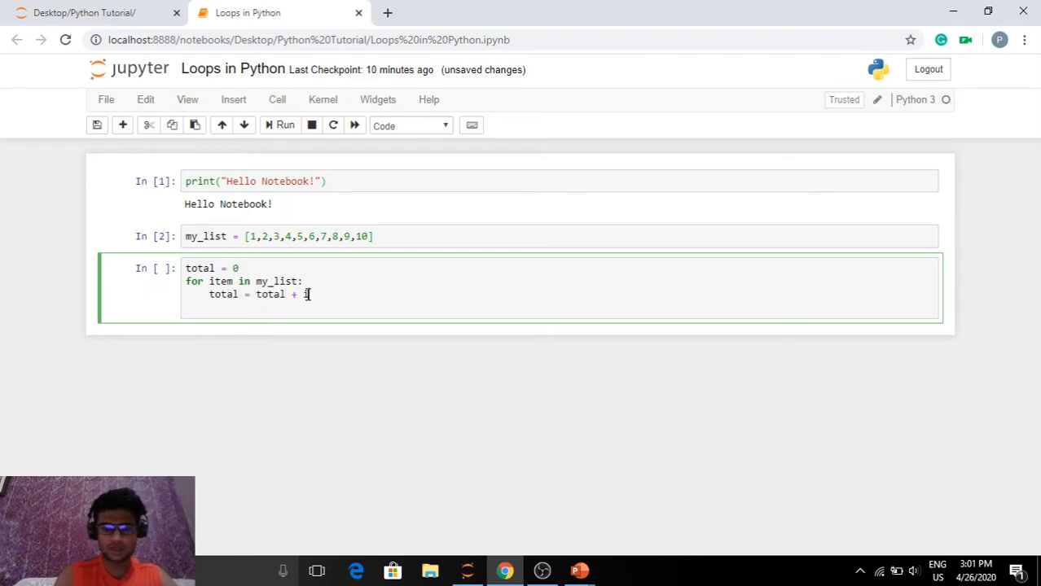
pyautogui.write('tem')
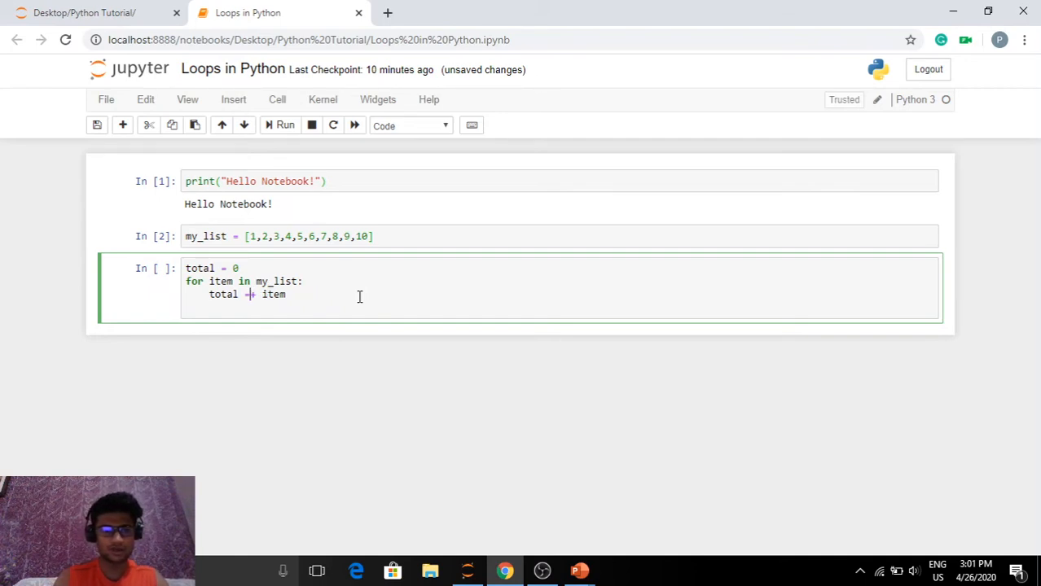
pyautogui.press('Backspace')
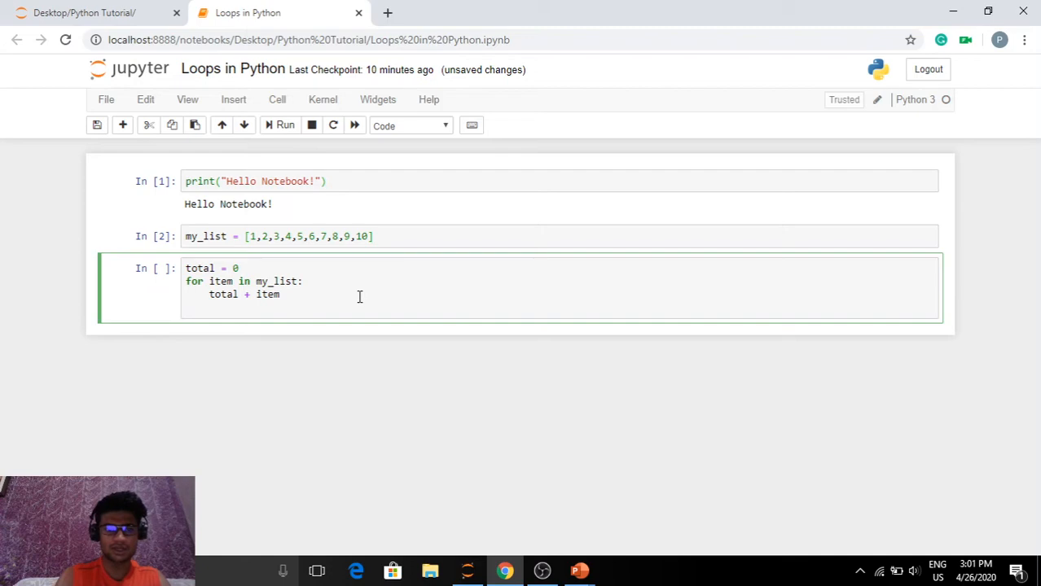
pyautogui.write('=')
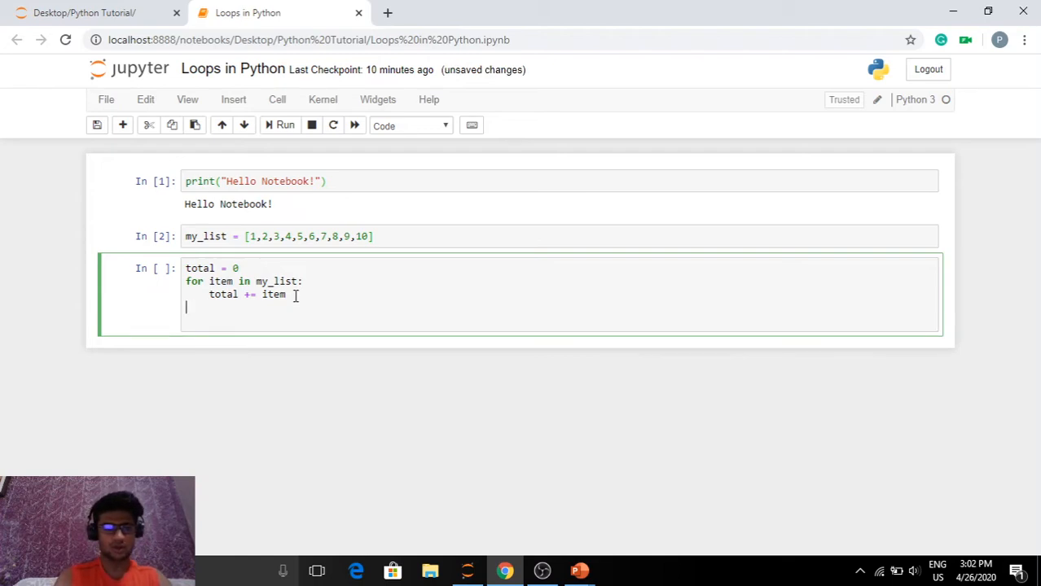
# Finish with print(total) and run the summing cell
pyautogui.write('print')
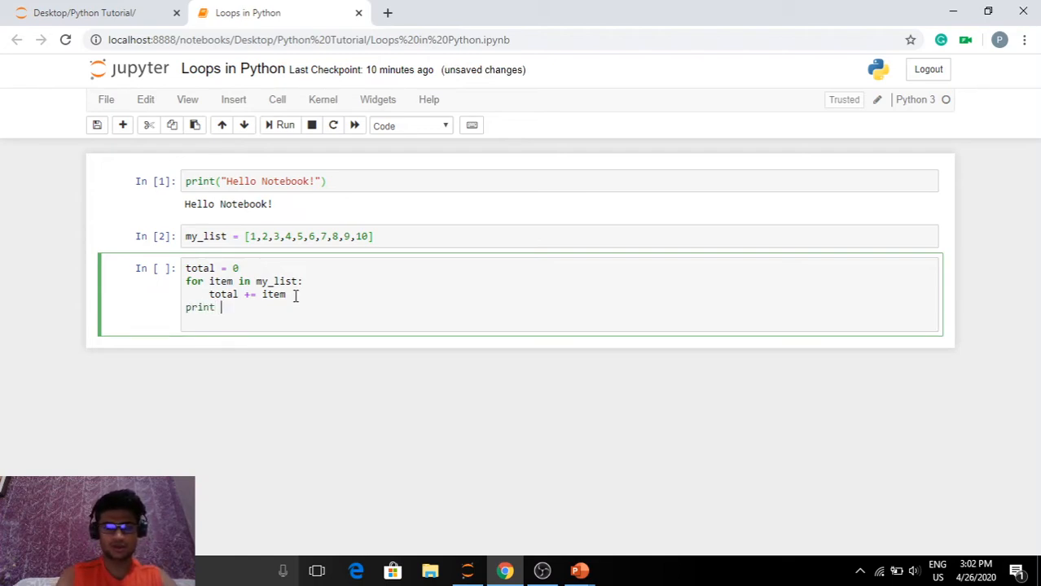
pyautogui.write('(total)')
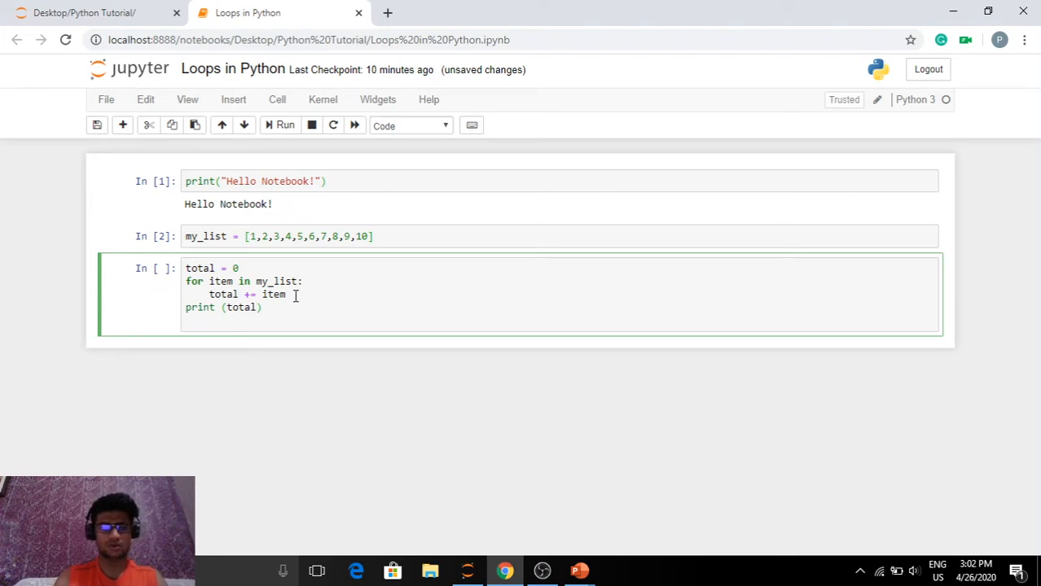
pyautogui.click(283, 124)
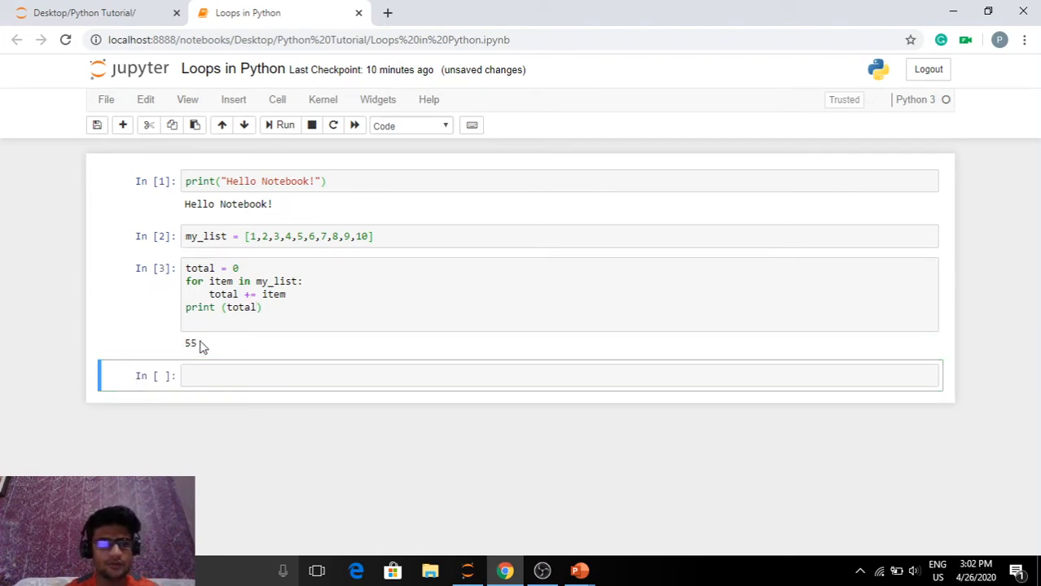
# Move into the fresh empty cell below the summing loop's output of 55
pyautogui.click(189, 342)
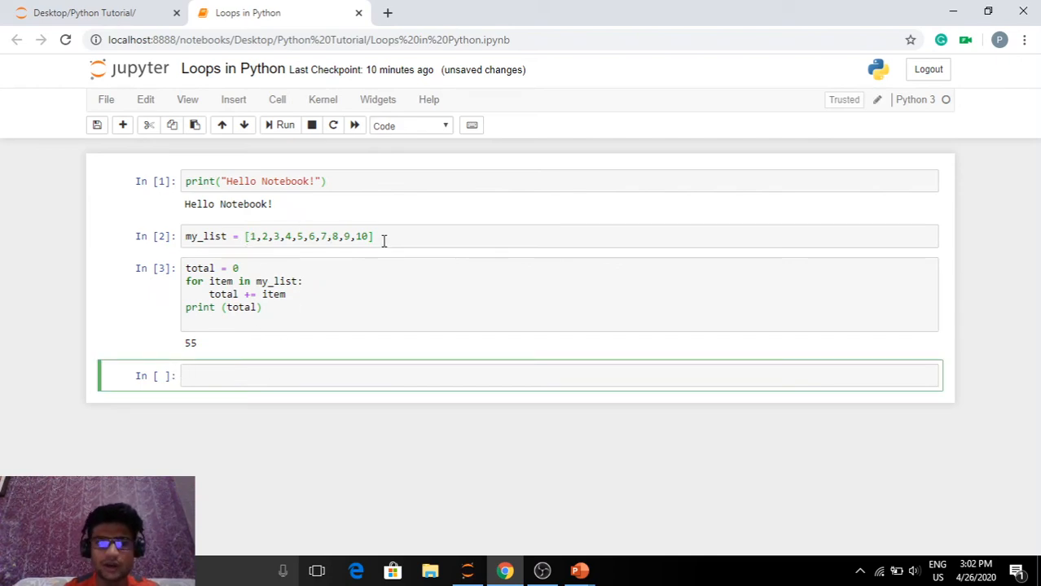
pyautogui.click(521, 375)
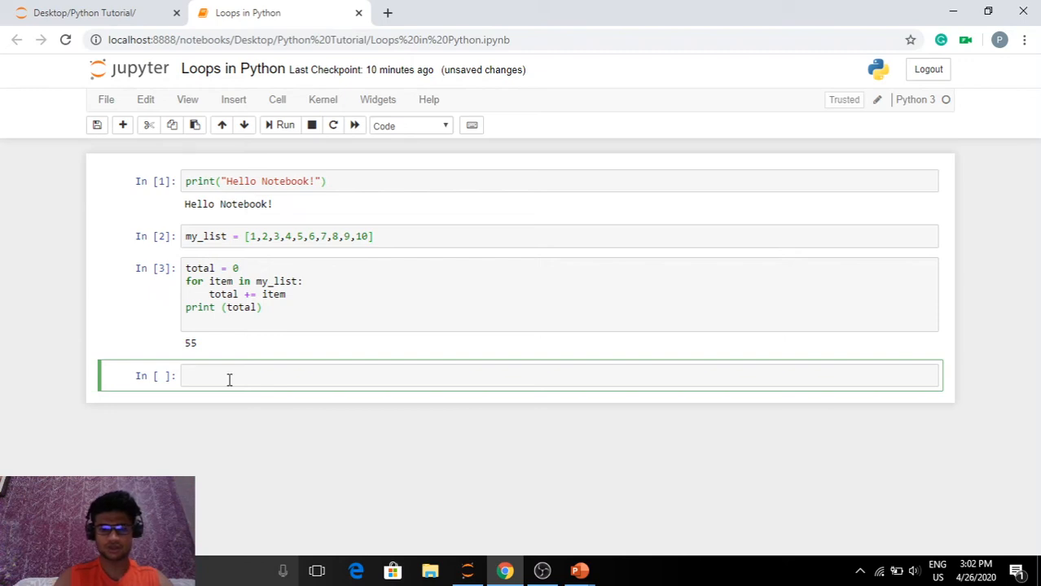
# Write product = 1 and the loop header 'for piece in my_list:'
pyautogui.write('product =')
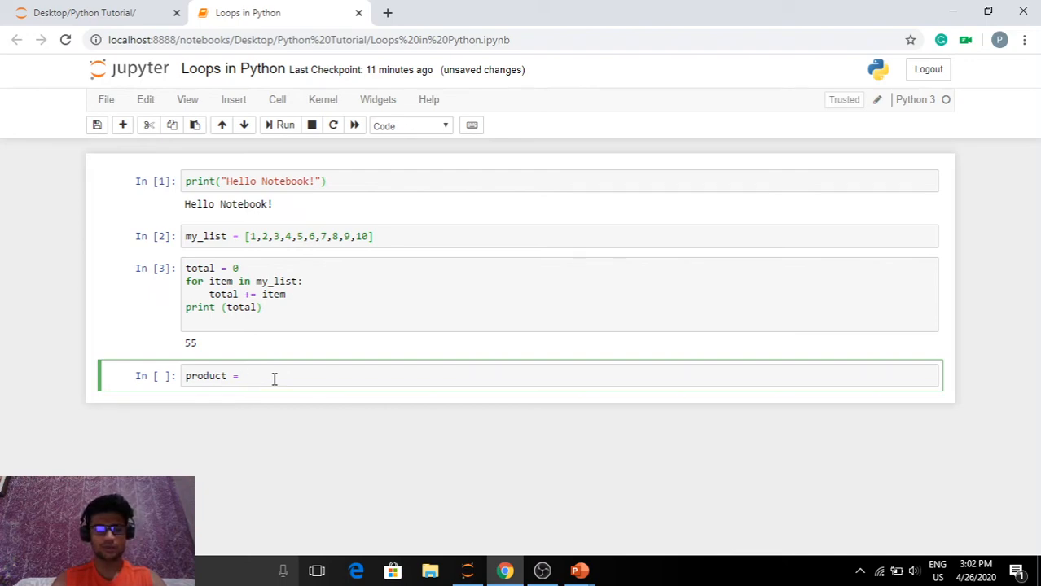
pyautogui.write('1')
pyautogui.write('for')
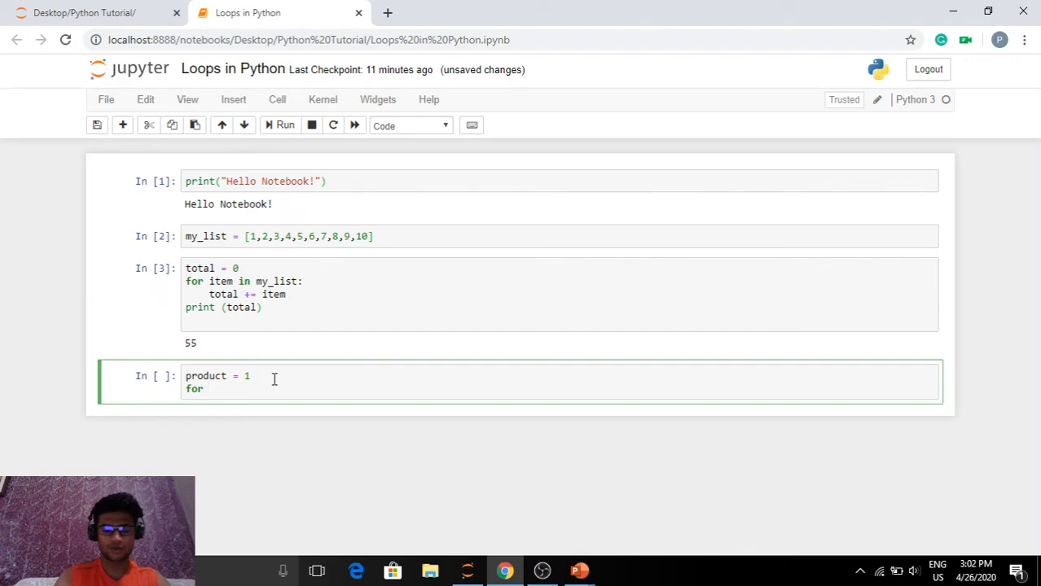
pyautogui.write('piece')
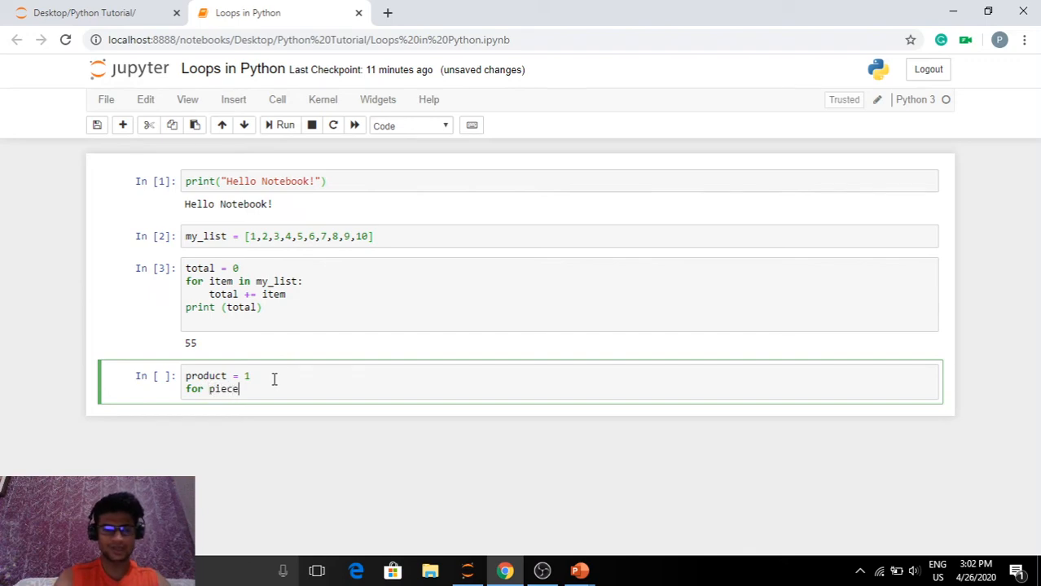
pyautogui.write('in')
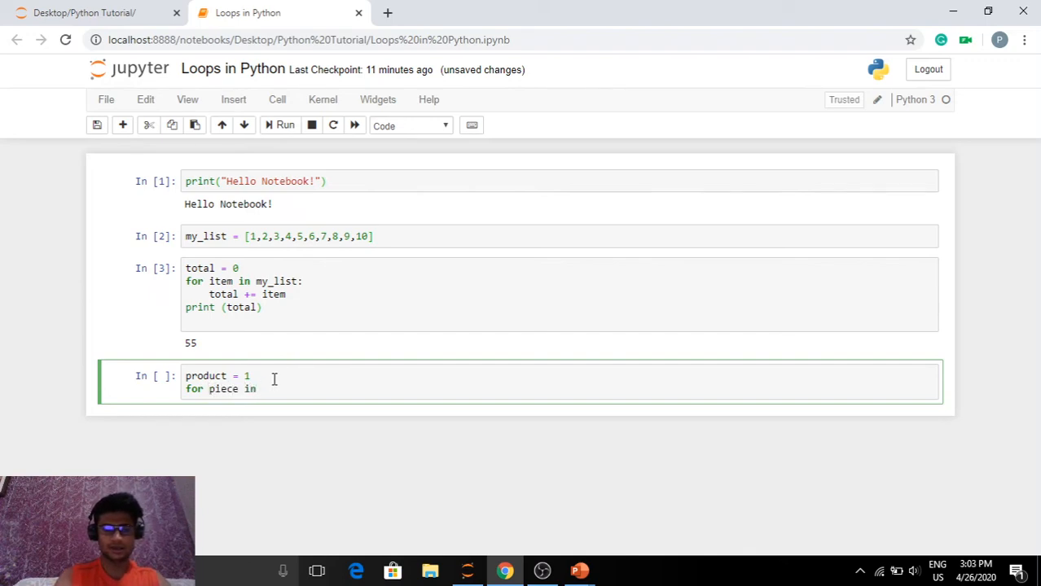
pyautogui.write('my_list:')
pyautogui.write('pr')
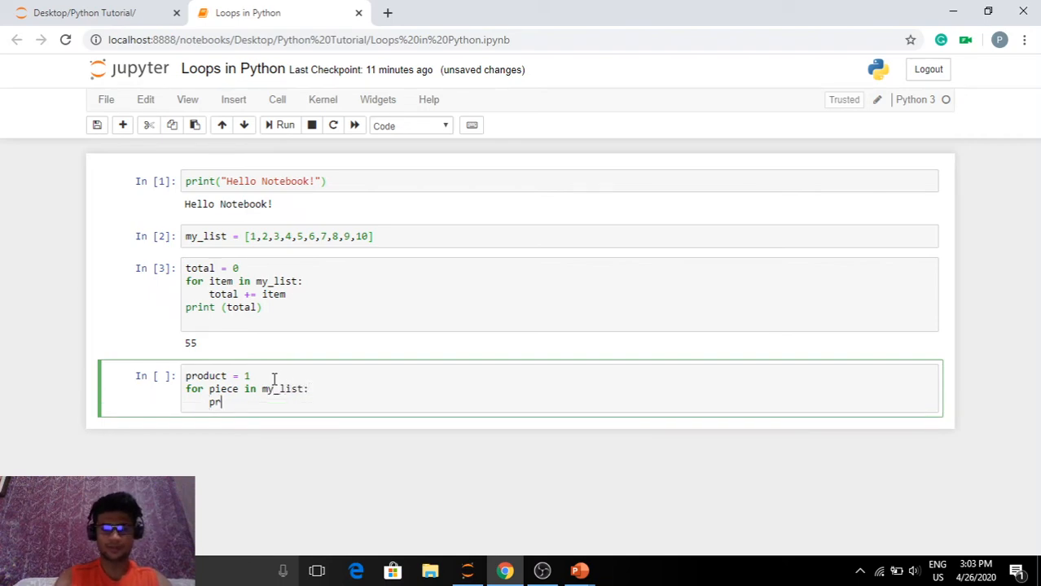
# Add 'product *= piece' and print(product), then run the cell to get 3628800
pyautogui.write('oduct')
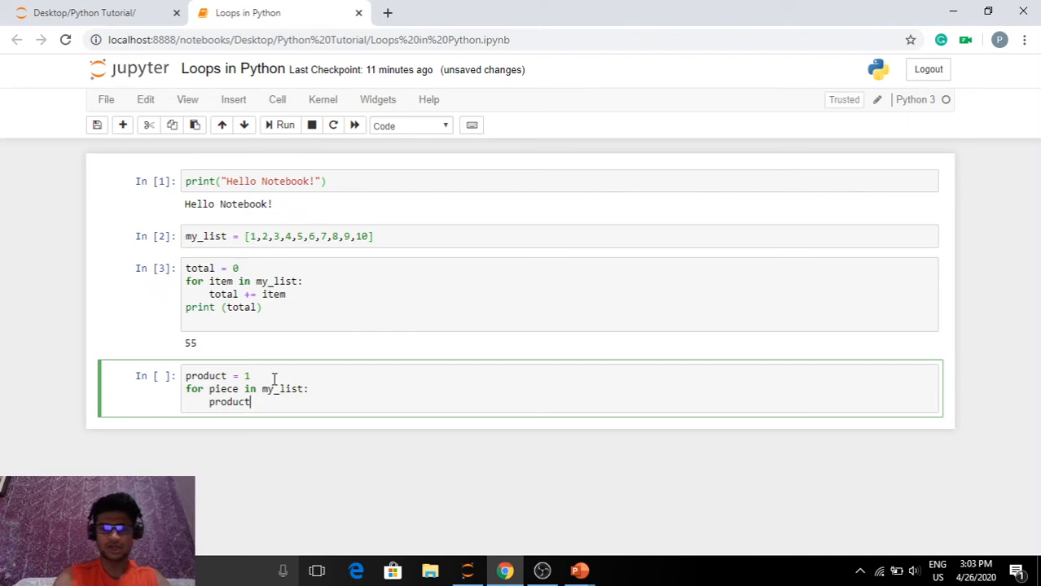
pyautogui.write('*=')
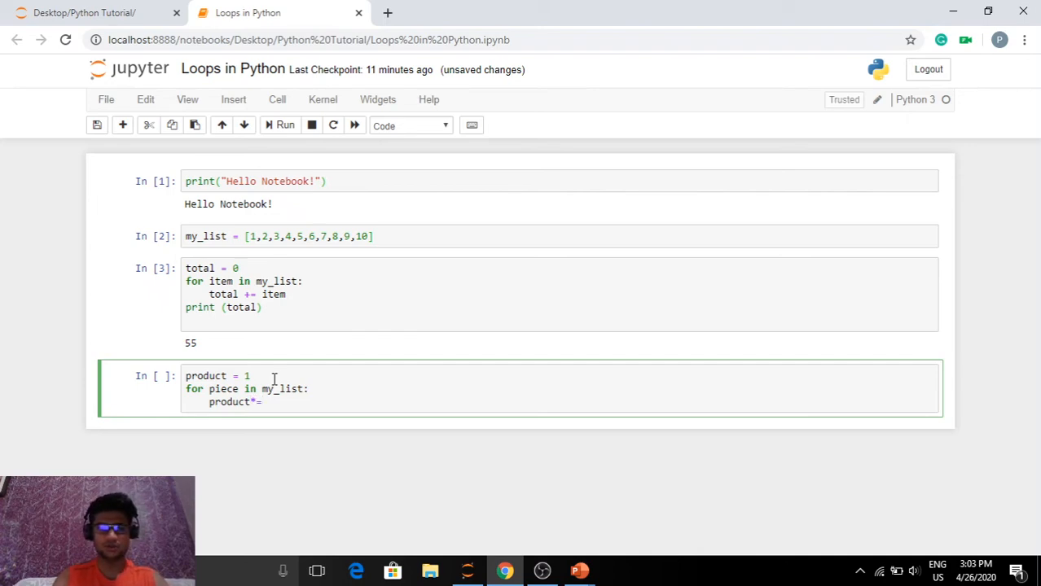
pyautogui.write('piece')
pyautogui.write('print')
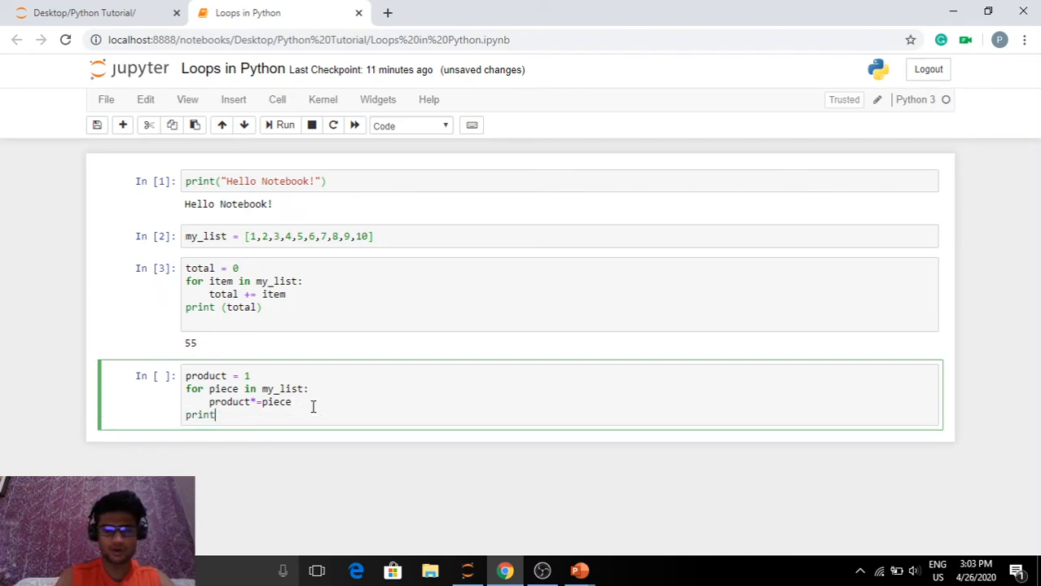
pyautogui.write('(product)')
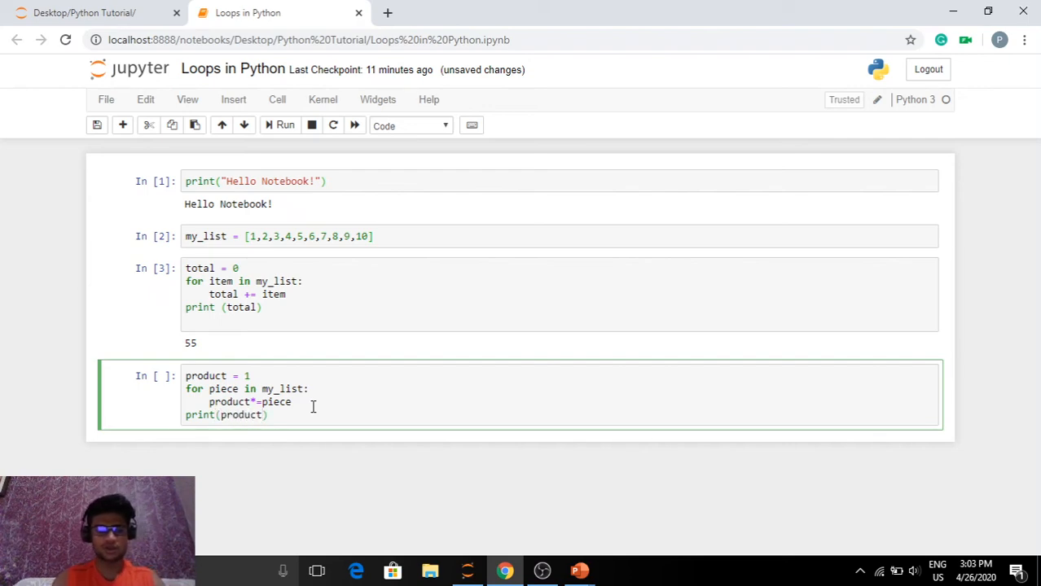
pyautogui.click(280, 124)
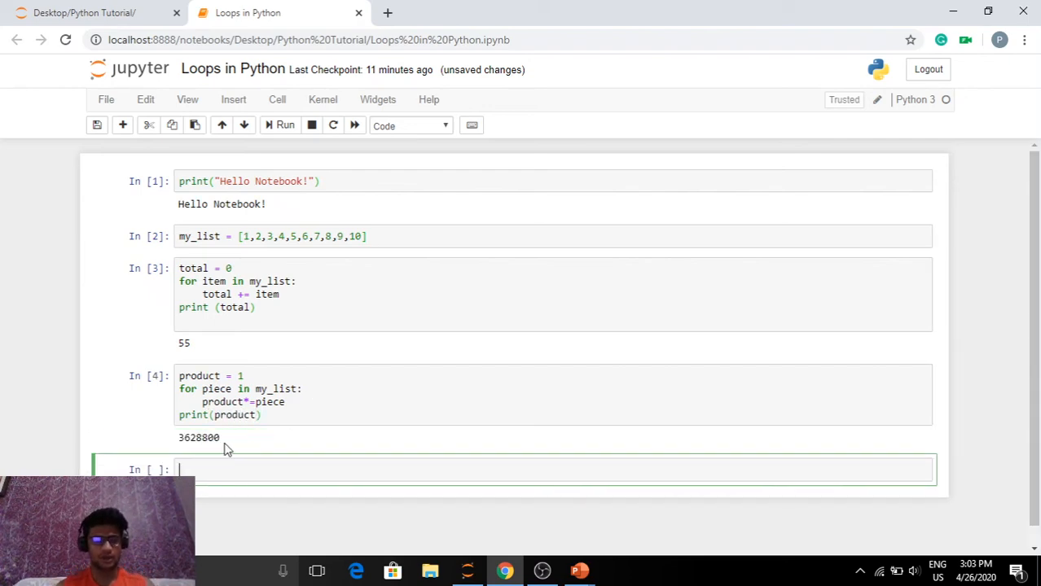
pyautogui.doubleClick(196, 437)
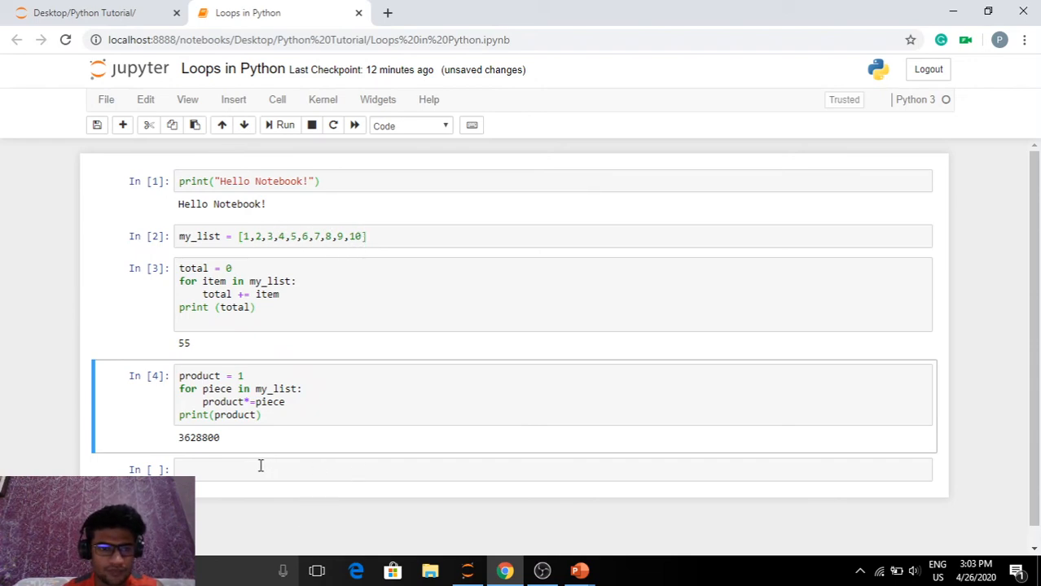
pyautogui.click(256, 469)
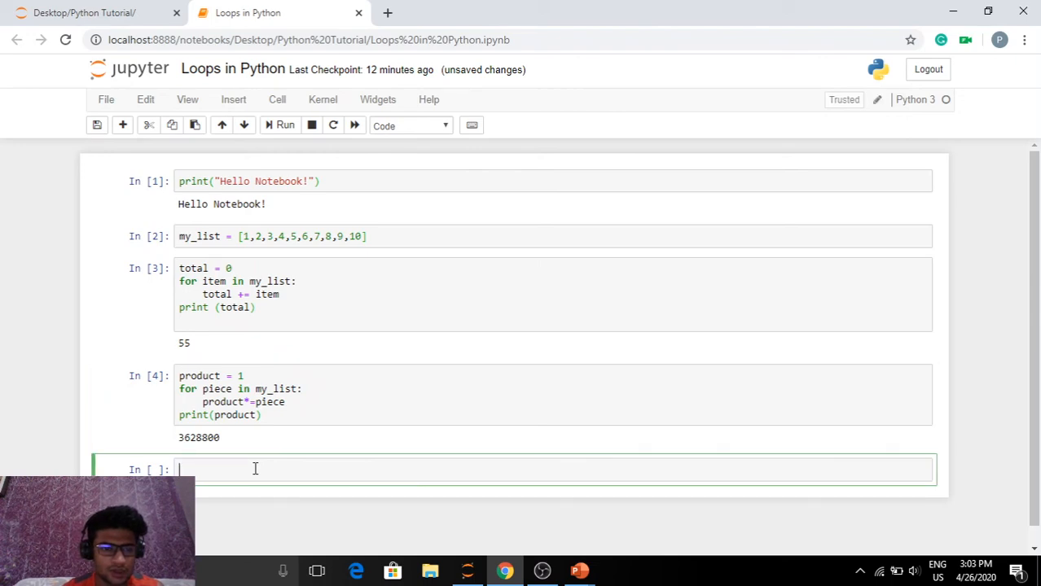
pyautogui.moveTo(980, 392)
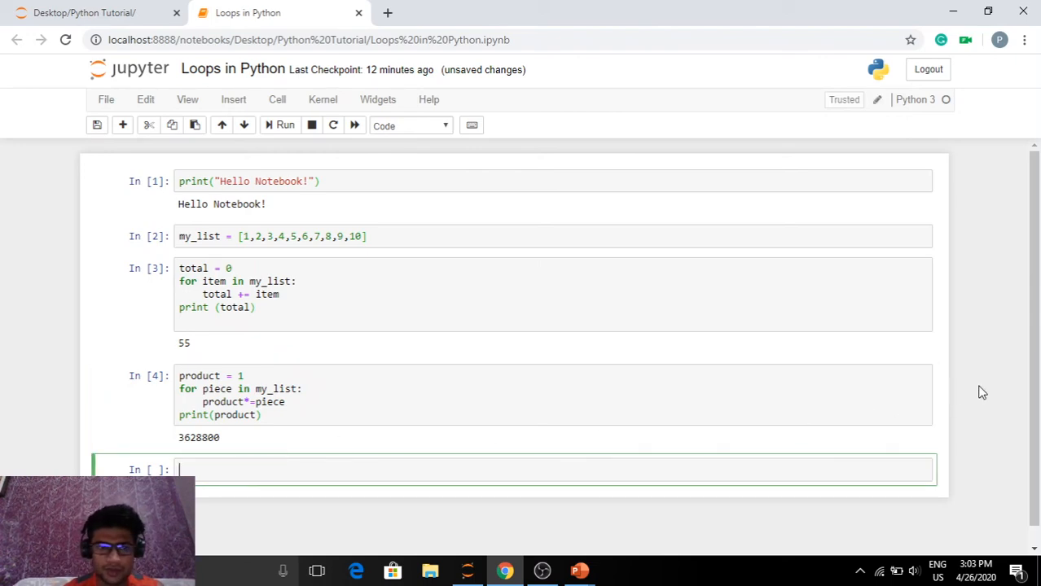
pyautogui.scroll(3)
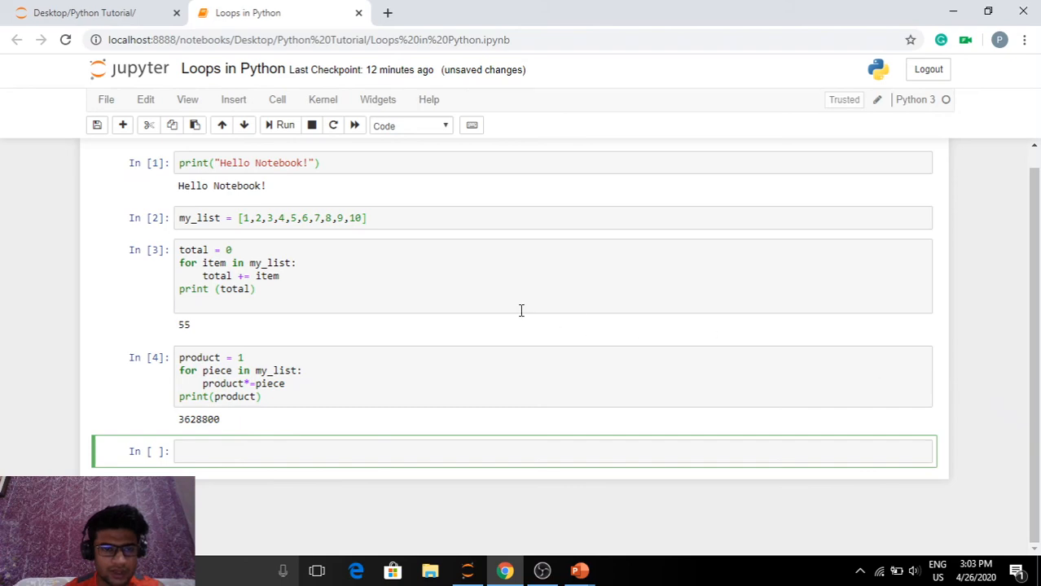
pyautogui.moveTo(285, 343)
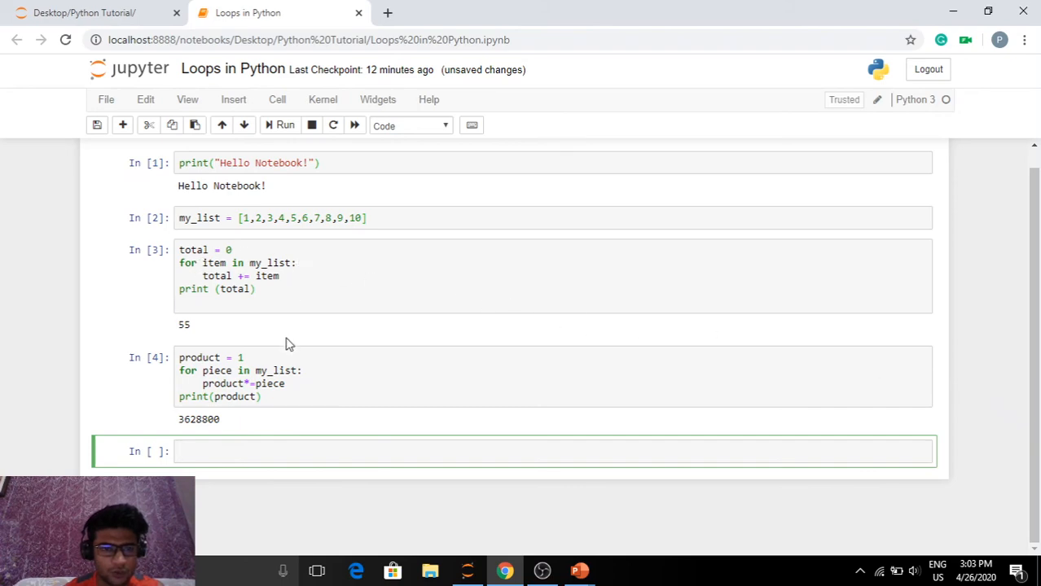
pyautogui.moveTo(277, 396)
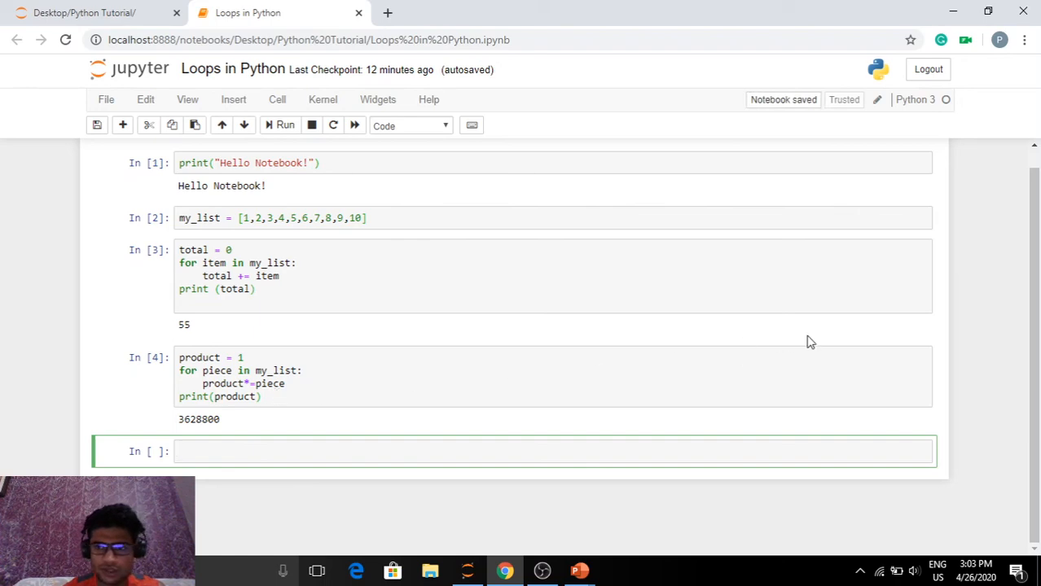
pyautogui.moveTo(416, 352)
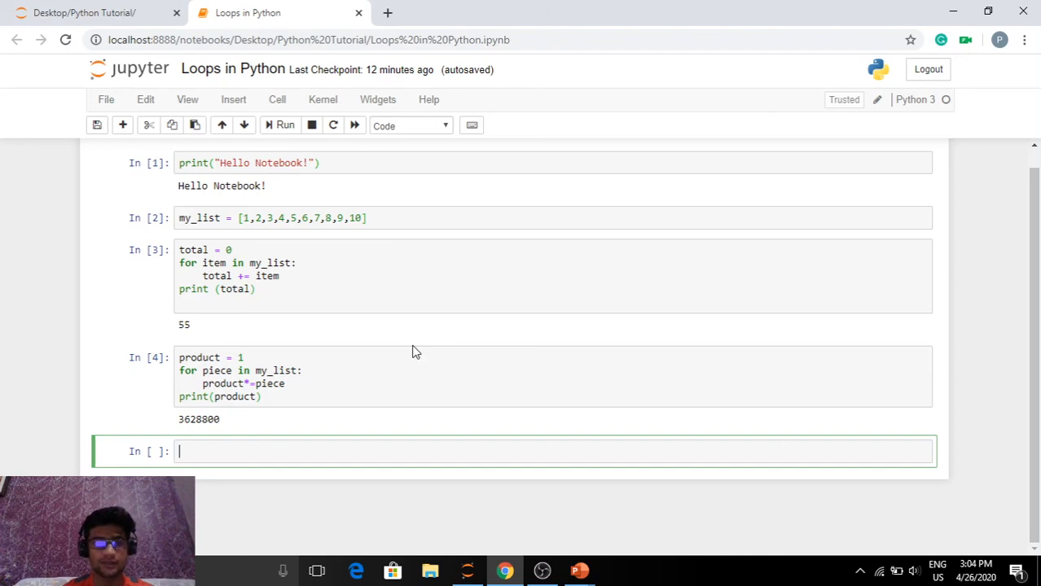
pyautogui.moveTo(971, 329)
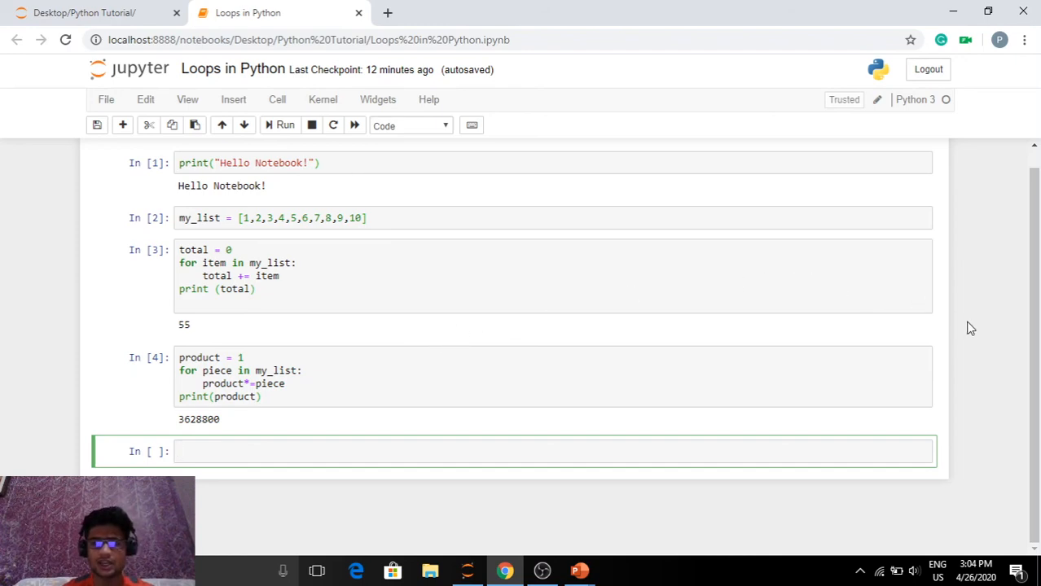
pyautogui.moveTo(976, 337)
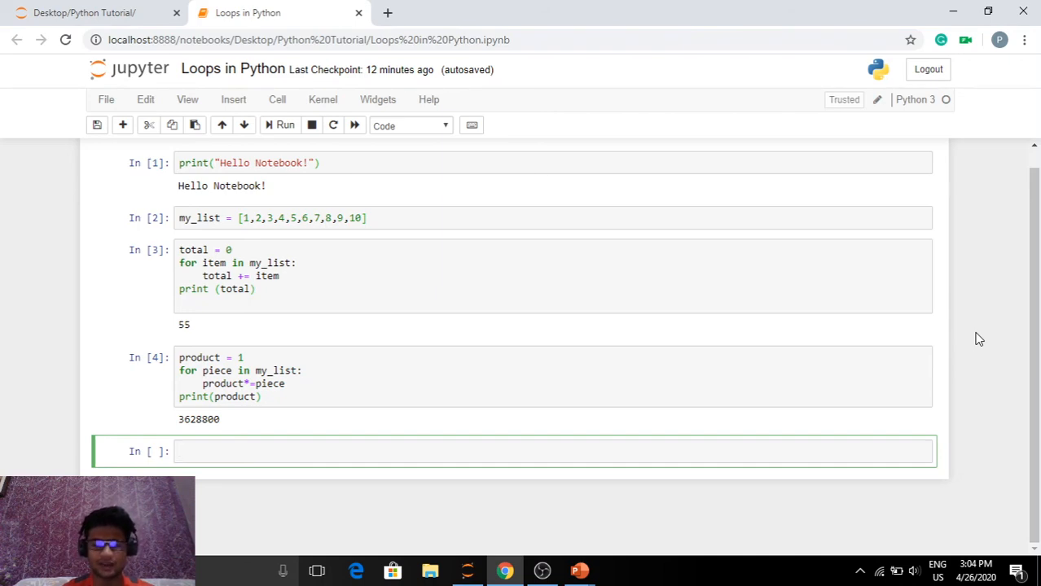
pyautogui.scroll(-3)
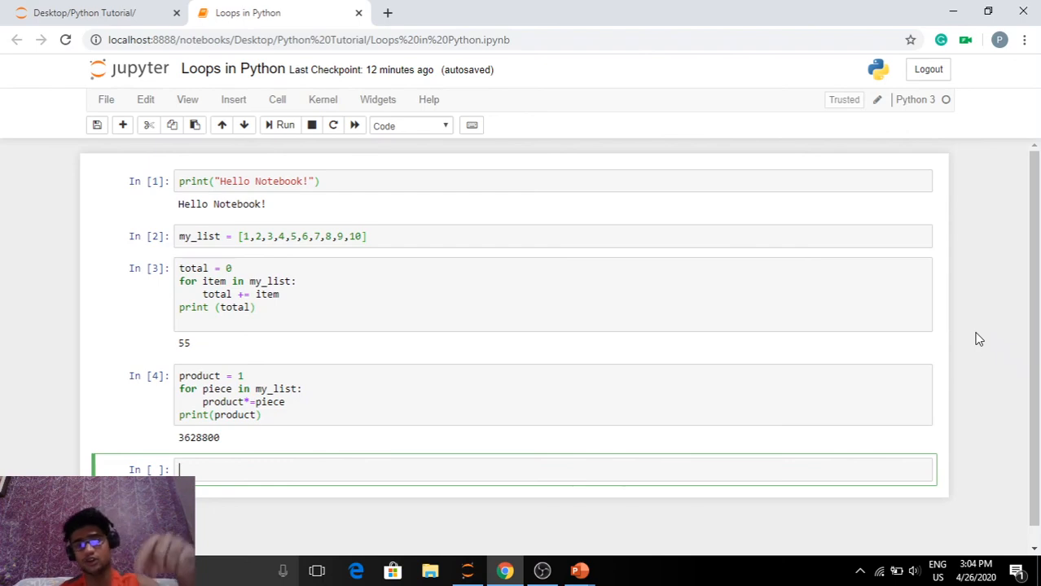